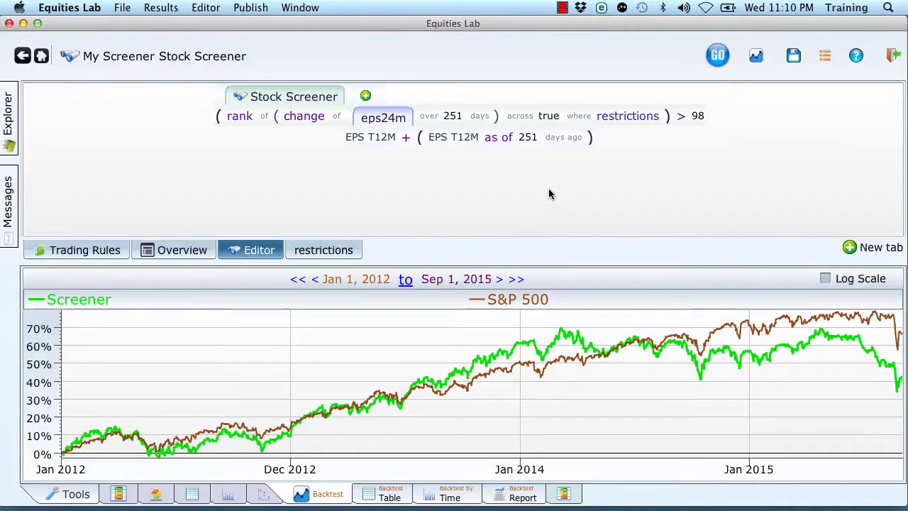
{"action": "mouse_move", "coordinate": [303, 117]}
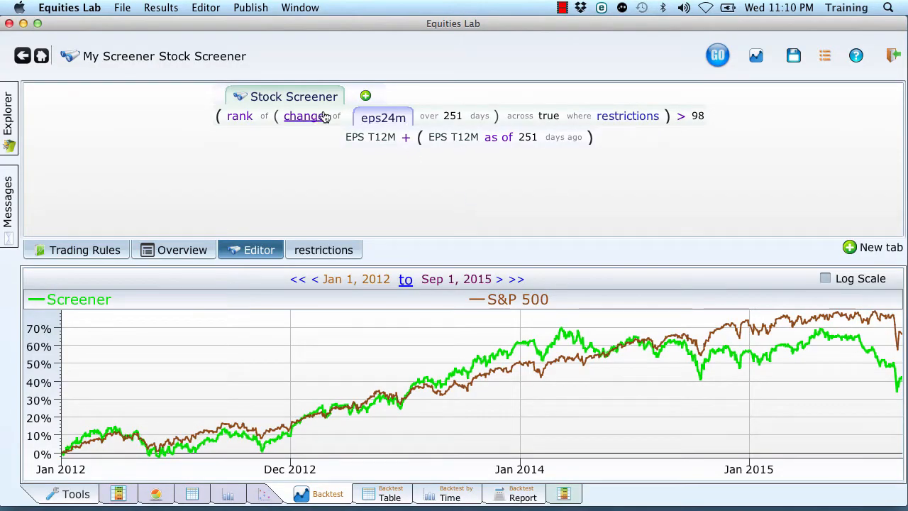
{"action": "mouse_move", "coordinate": [277, 163]}
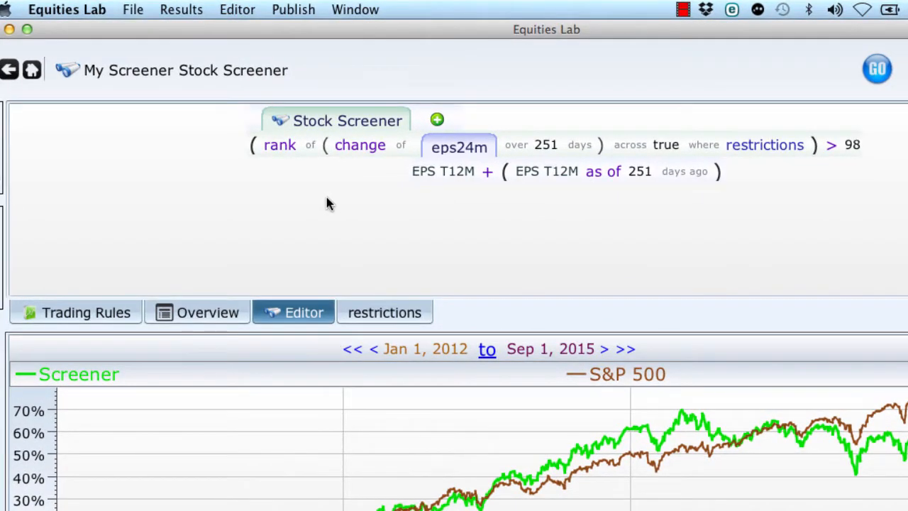
{"action": "mouse_move", "coordinate": [43, 58]}
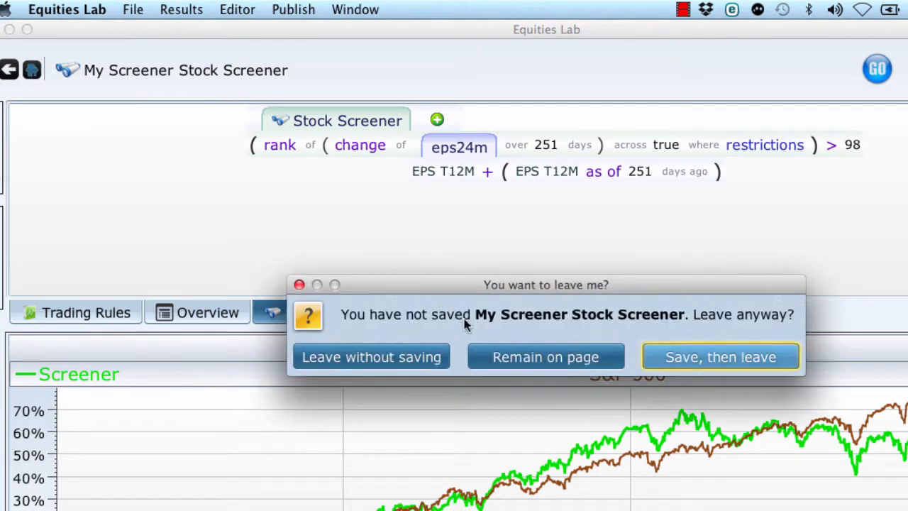
Step: Leave the unsaved screener without saving and return to the home page
{"action": "left_click", "coordinate": [545, 357]}
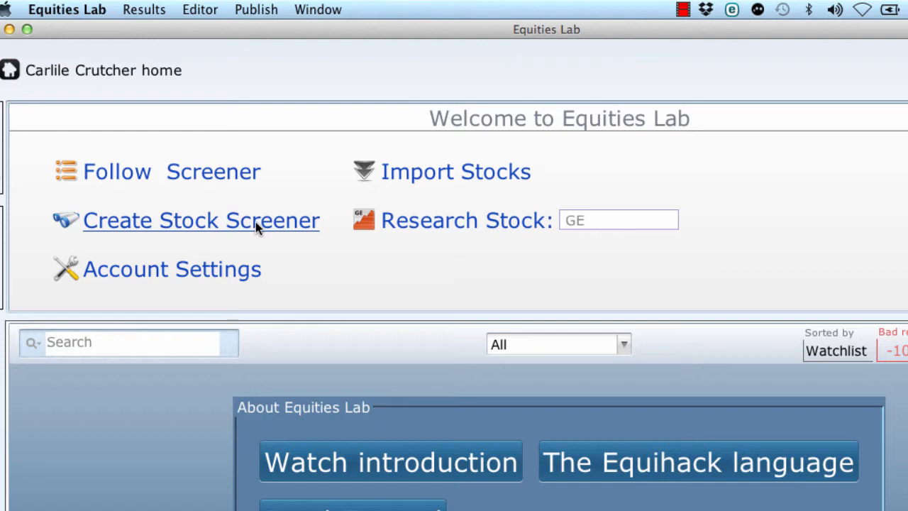
Step: Create a new, empty stock screener named My Screener
{"action": "left_click", "coordinate": [202, 220]}
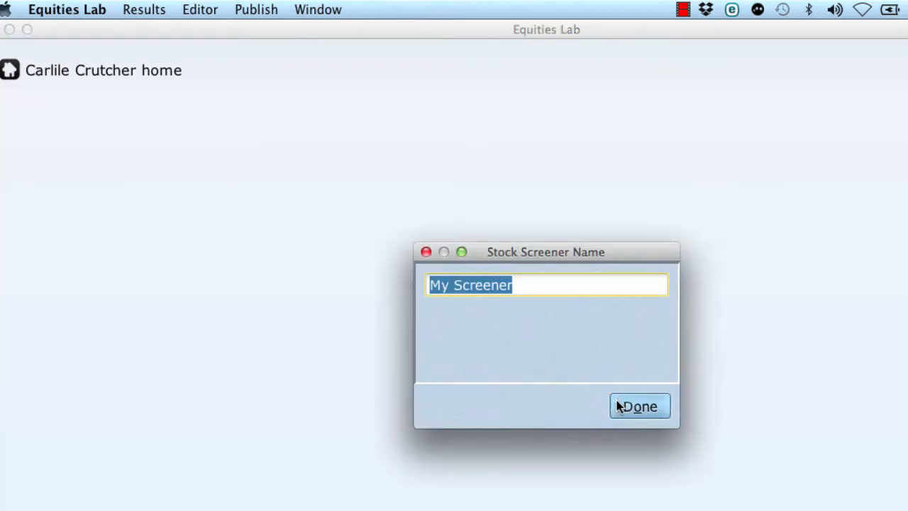
{"action": "left_click", "coordinate": [134, 8]}
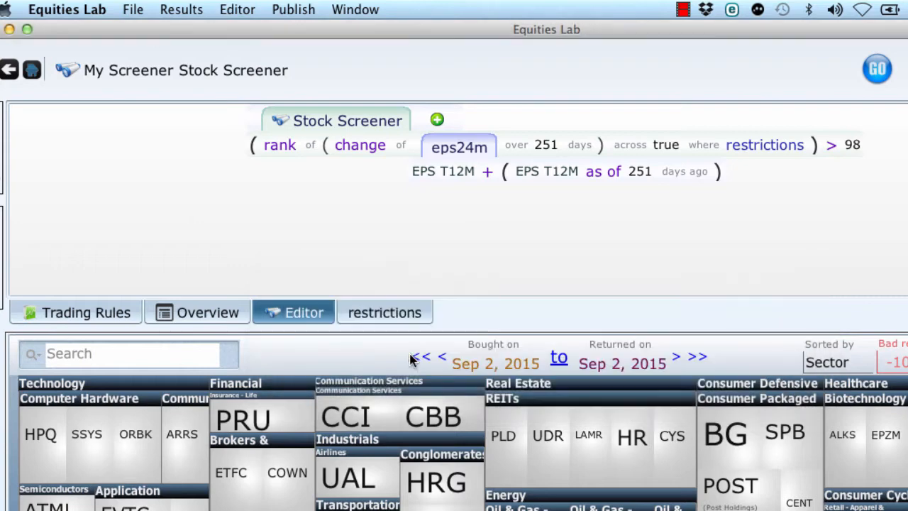
{"action": "left_click", "coordinate": [9, 68]}
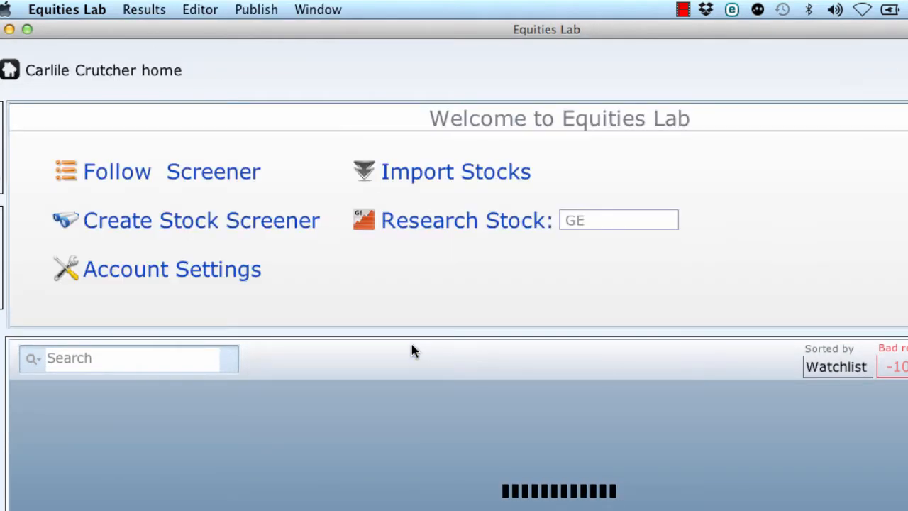
{"action": "left_click", "coordinate": [201, 220]}
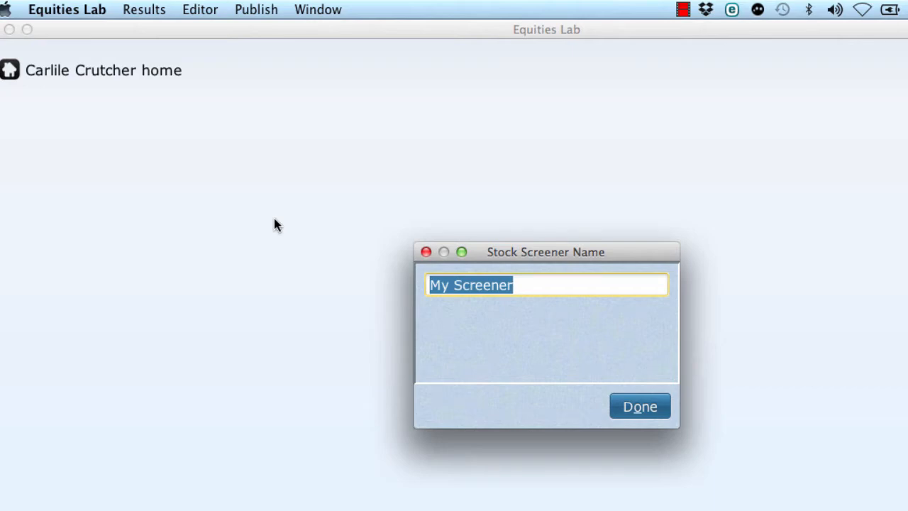
{"action": "left_click", "coordinate": [638, 406]}
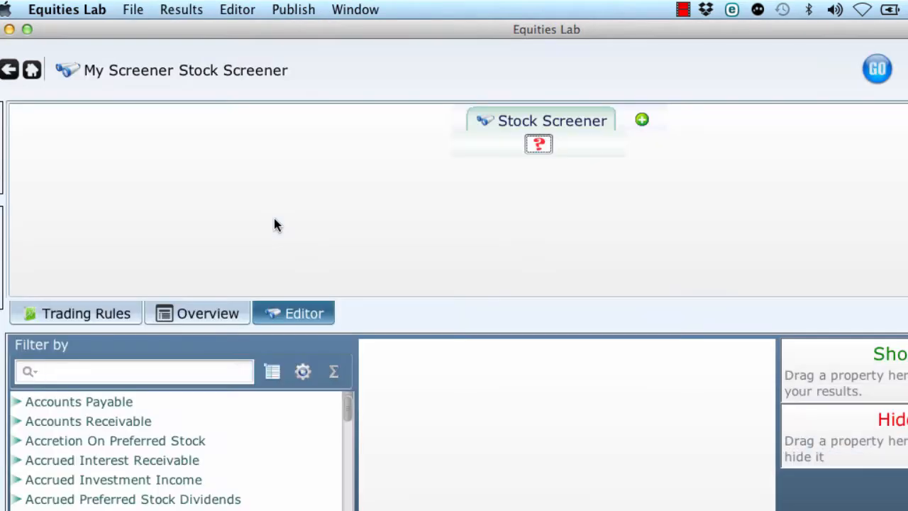
Step: Add a first rule requiring market cap above 500m (mc > 500m)
{"action": "left_click", "coordinate": [539, 145]}
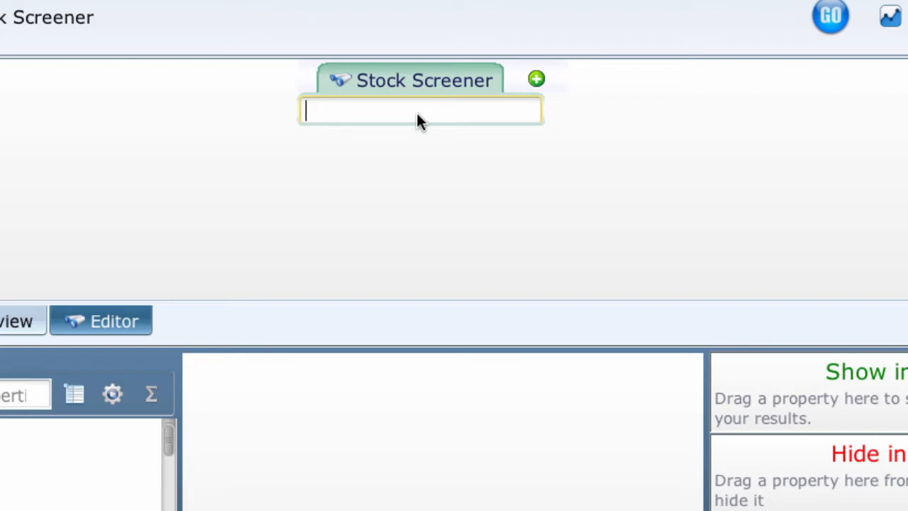
{"action": "type", "text": "m"}
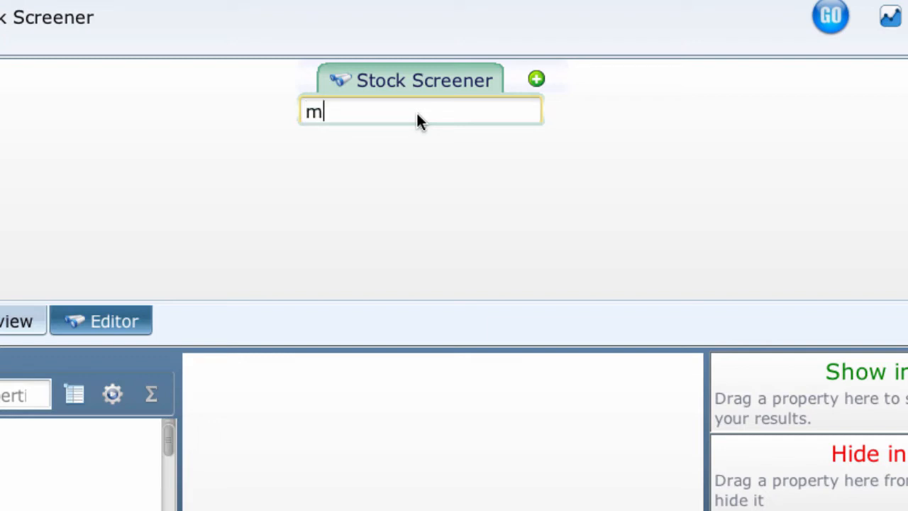
{"action": "type", "text": "c >"}
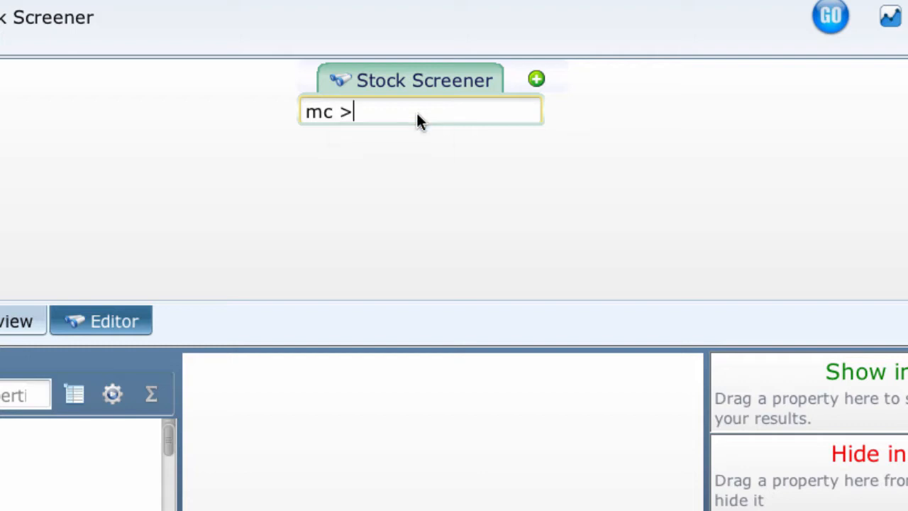
{"action": "type", "text": "500"}
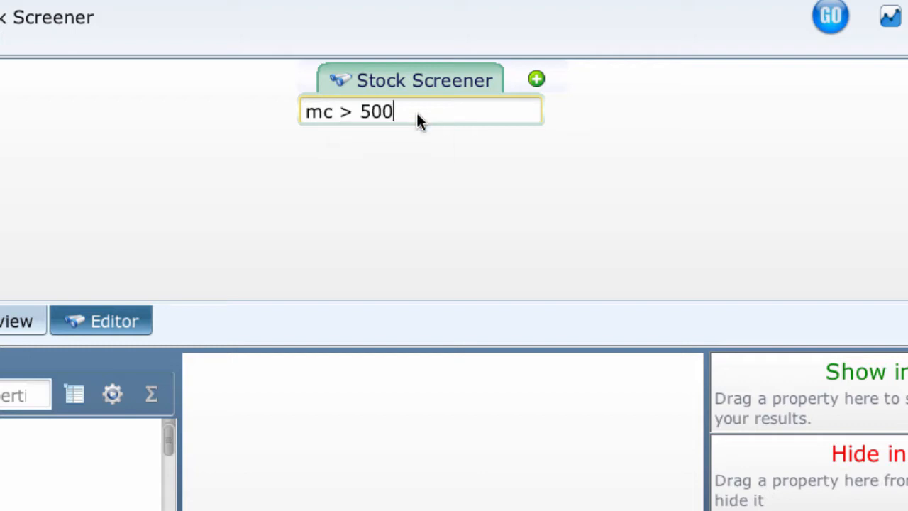
{"action": "type", "text": "m"}
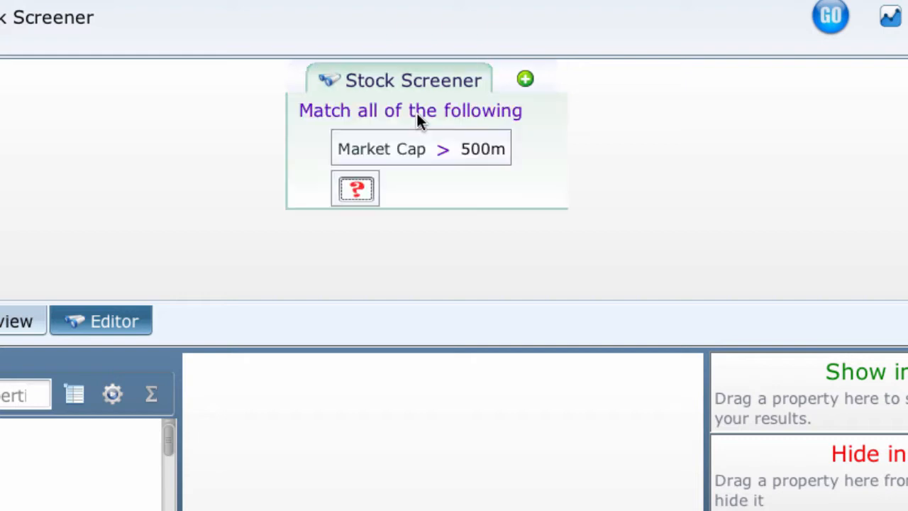
Step: Start a second rule below it requiring close above 2
{"action": "left_click", "coordinate": [354, 187]}
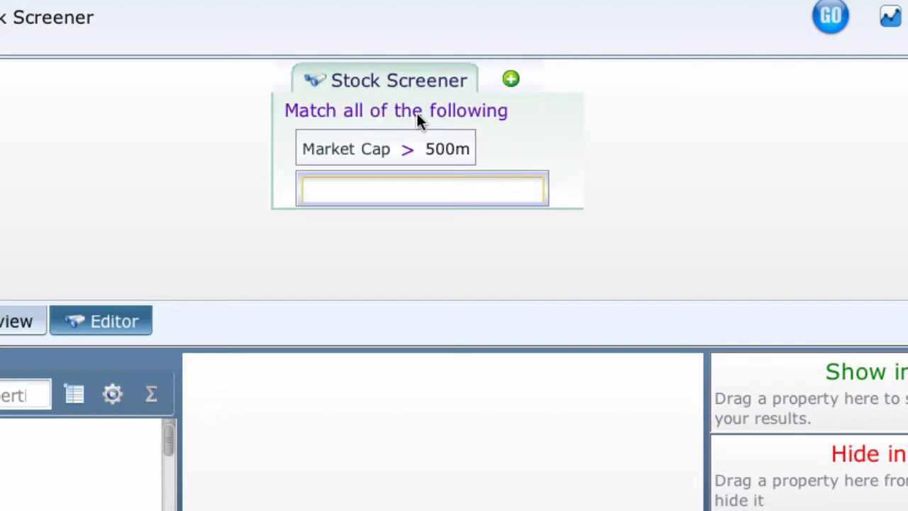
{"action": "type", "text": "clos"}
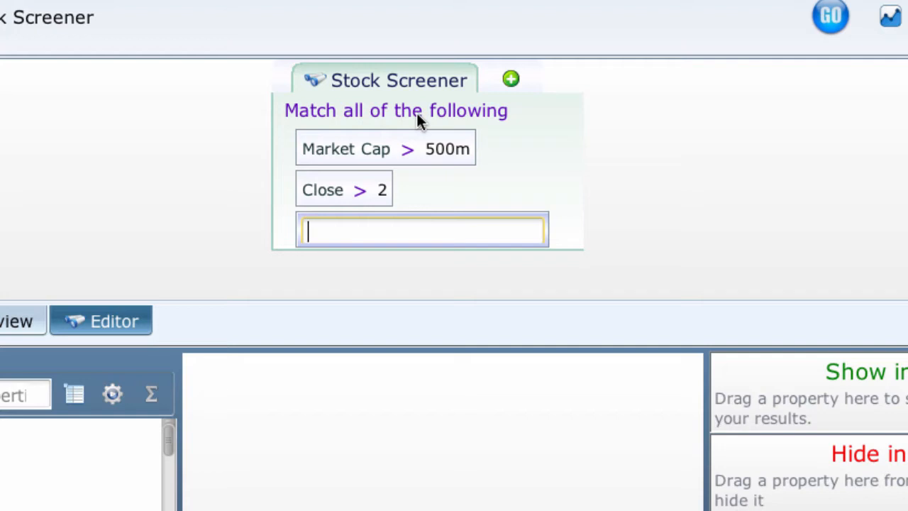
Step: Enter a min-within rule on the expression close * volume
{"action": "type", "text": "min"}
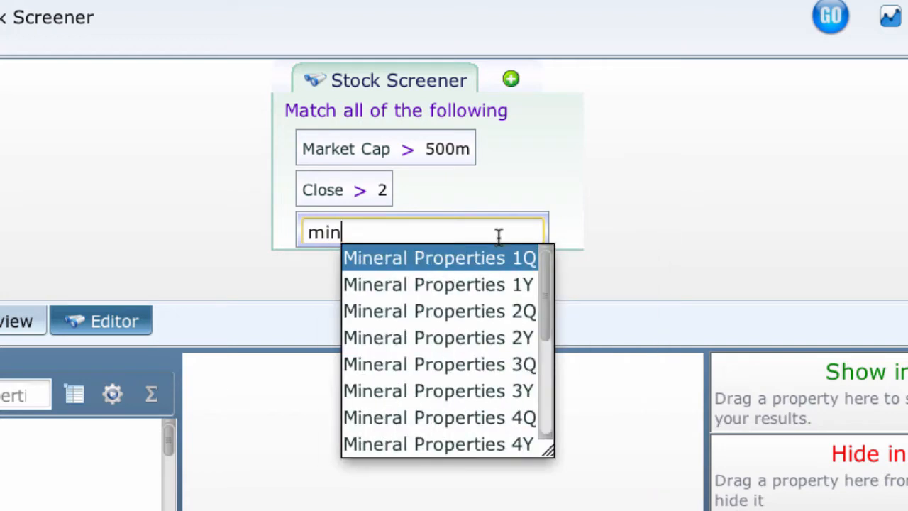
{"action": "type", "text": "with"}
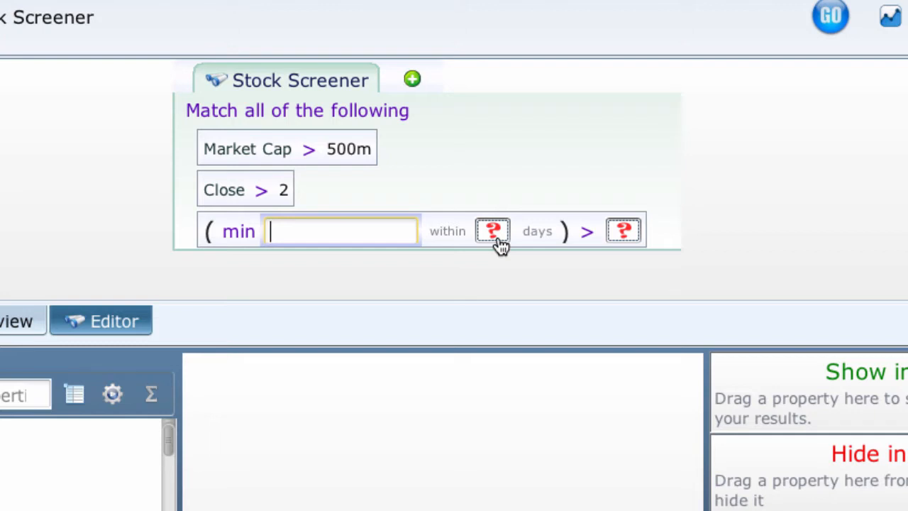
{"action": "type", "text": "clos"}
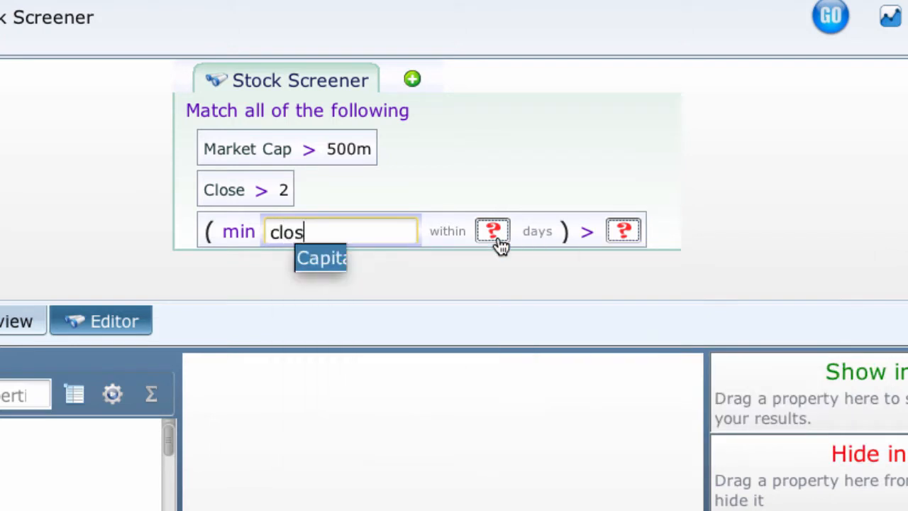
{"action": "type", "text": "e * vo"}
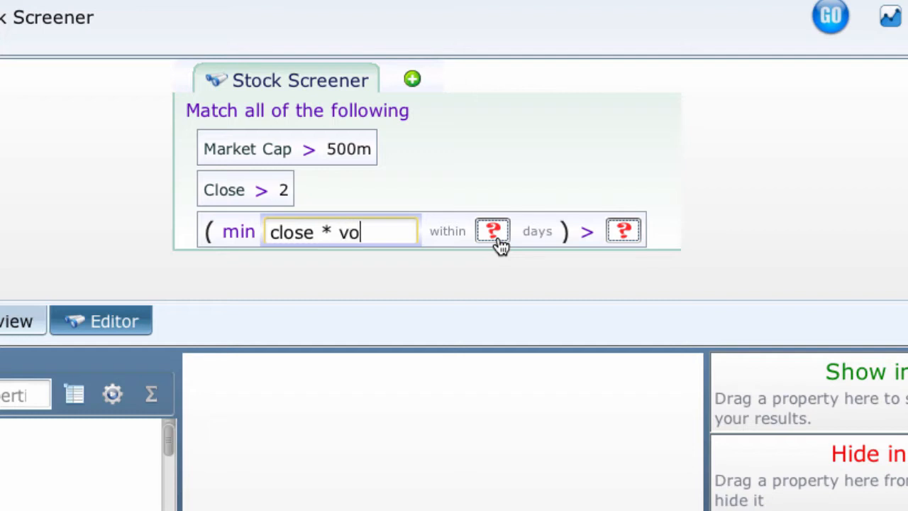
{"action": "type", "text": "lume"}
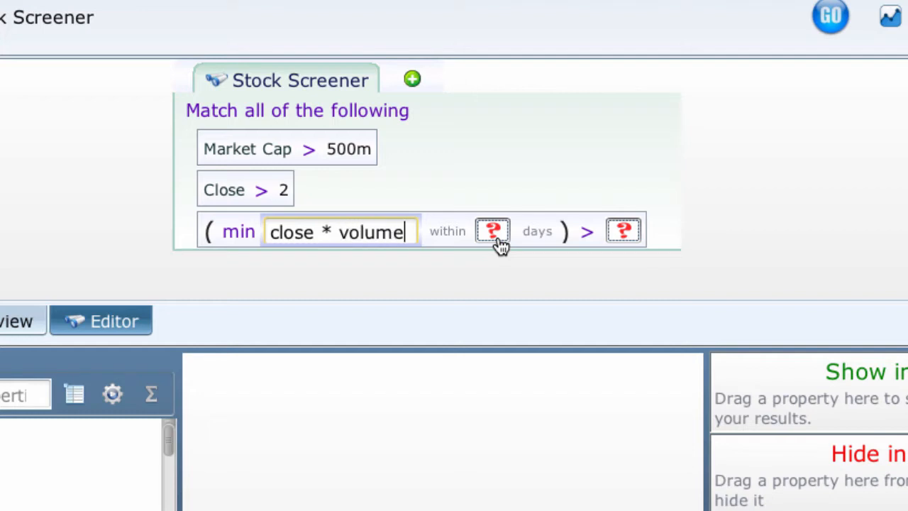
Step: Set the window to 21 days and require the minimum to exceed 1m
{"action": "left_click", "coordinate": [496, 231]}
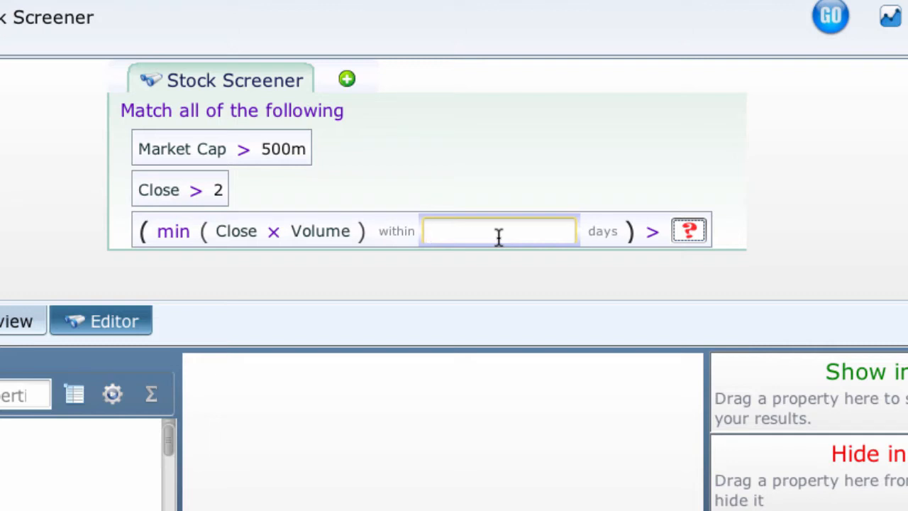
{"action": "type", "text": "251"}
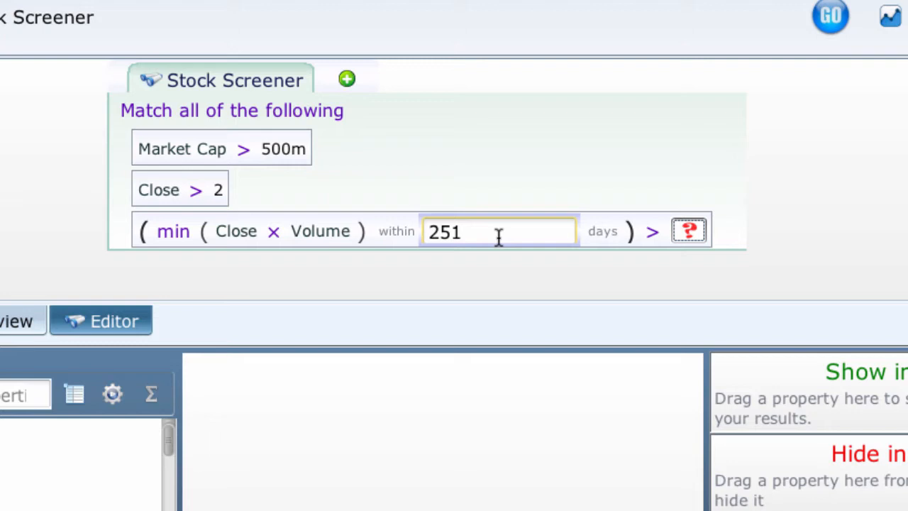
{"action": "key", "text": "Backspace"}
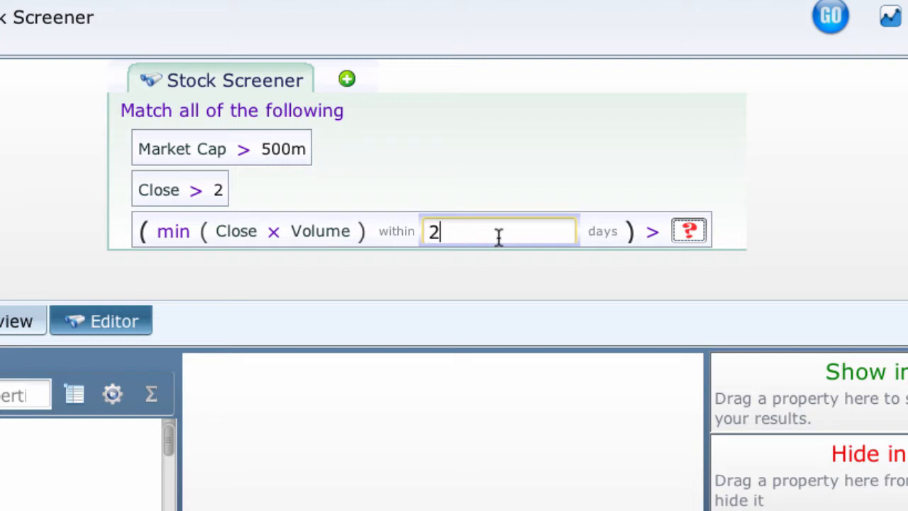
{"action": "type", "text": "1"}
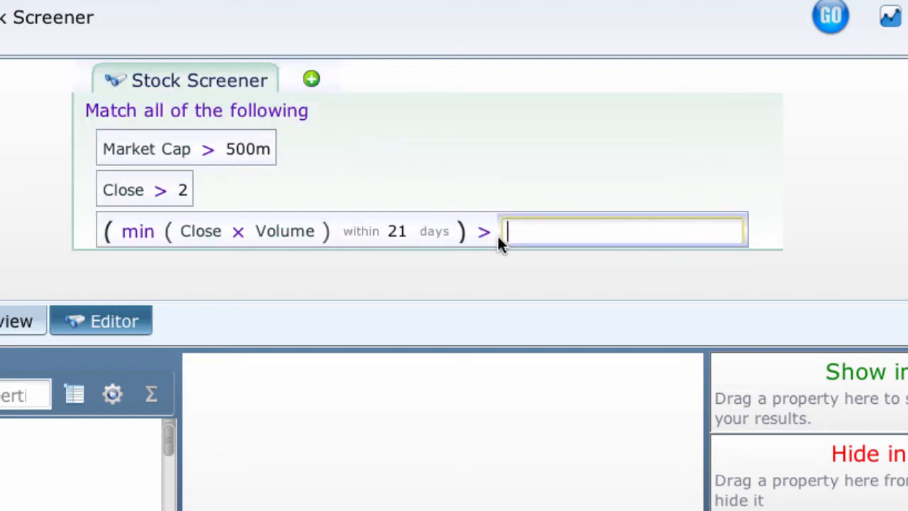
{"action": "type", "text": "1m"}
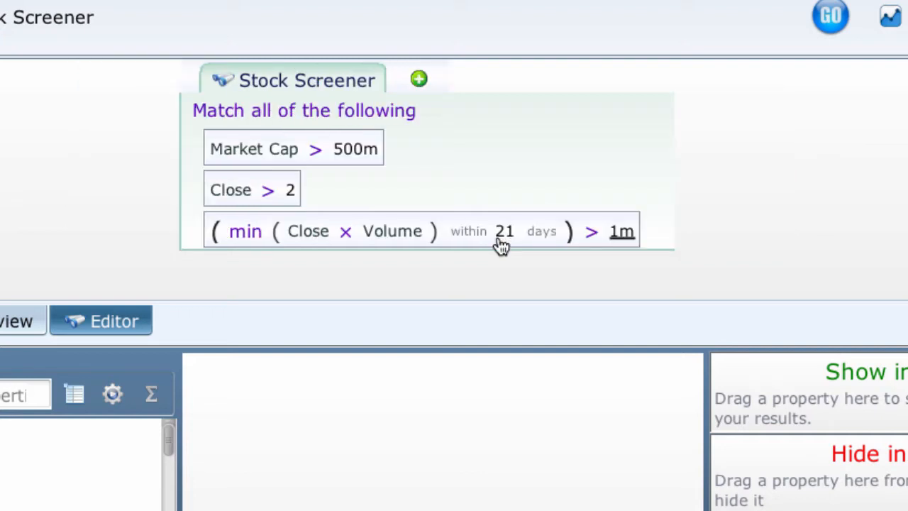
{"action": "mouse_move", "coordinate": [830, 16]}
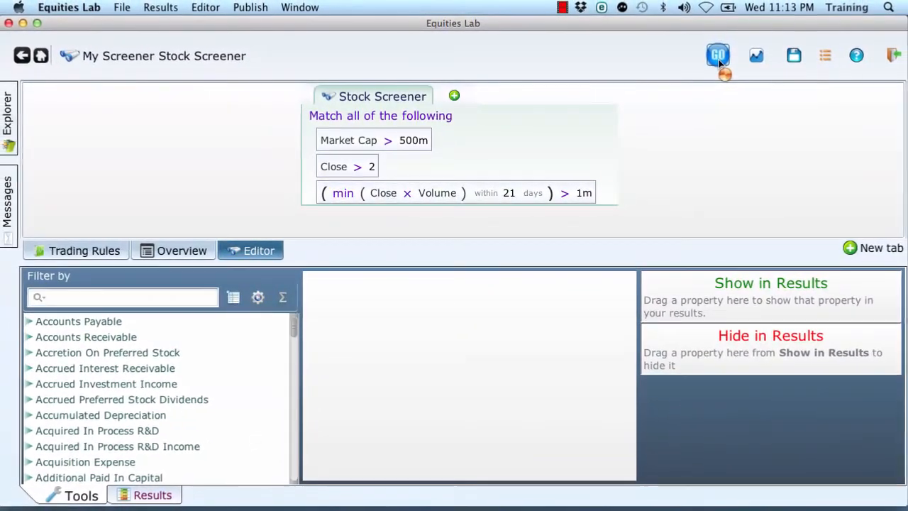
Step: Run the screener, returning a results overview of 2301 matching stocks
{"action": "left_click", "coordinate": [718, 55]}
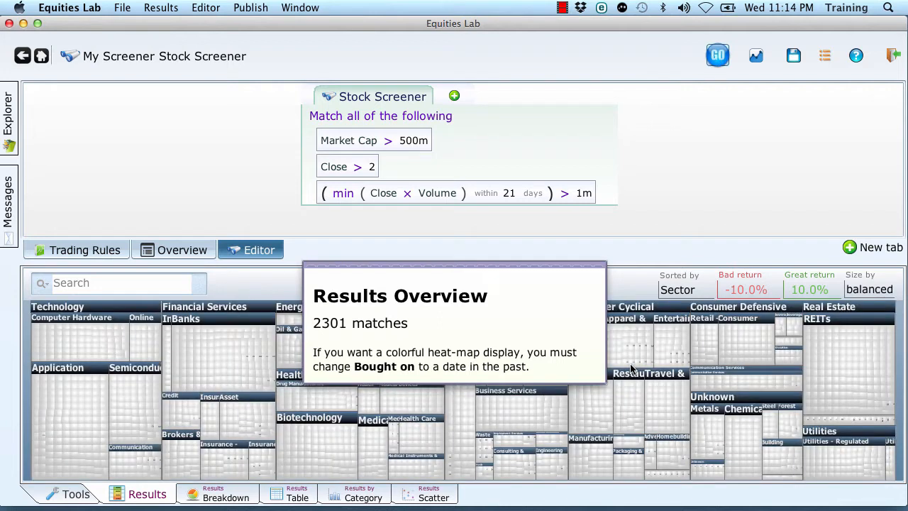
{"action": "mouse_move", "coordinate": [707, 184]}
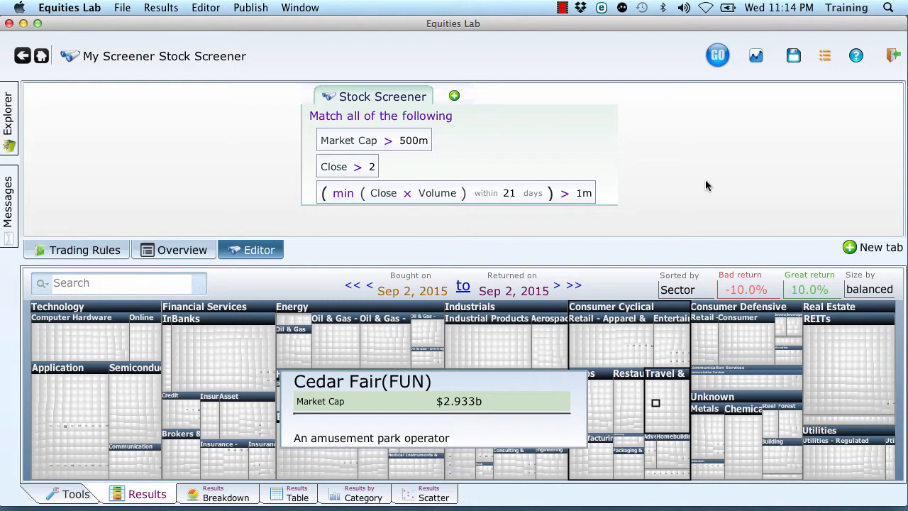
Step: Create a new tab named restriction for the screening rules
{"action": "left_click", "coordinate": [874, 247]}
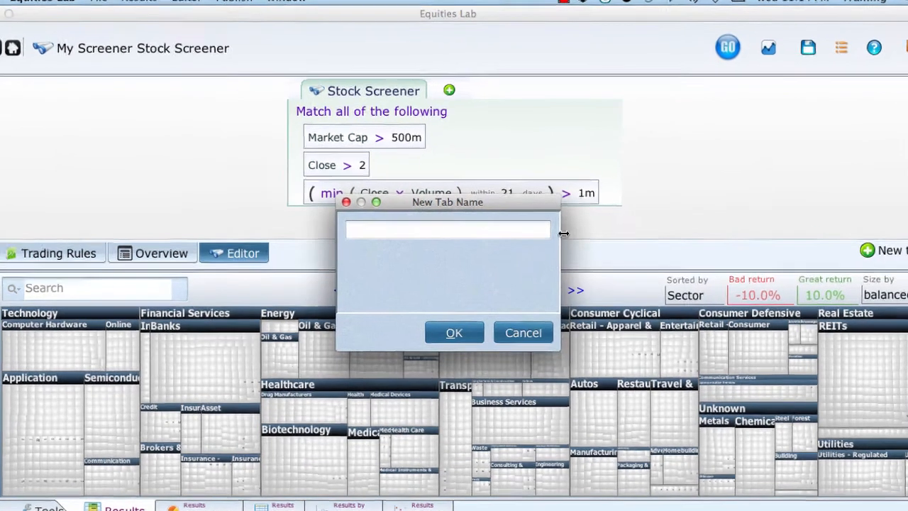
{"action": "type", "text": "re"}
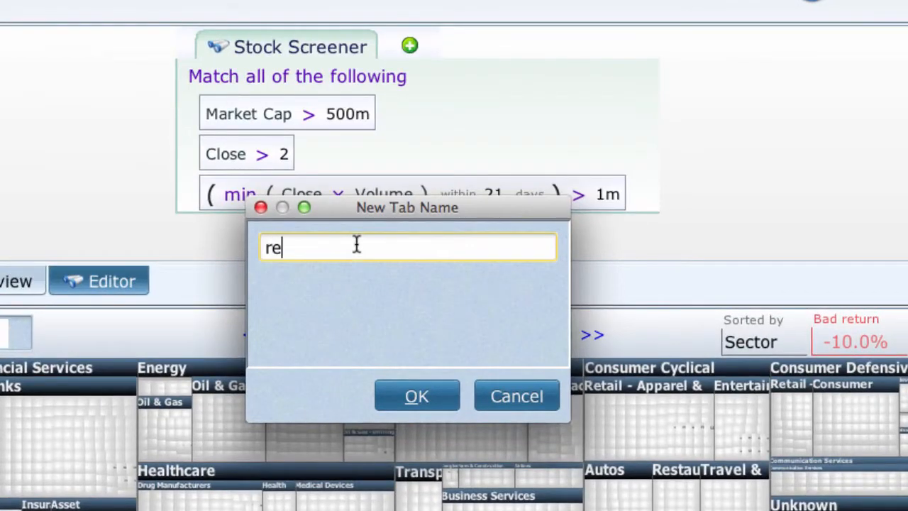
{"action": "type", "text": "stric"}
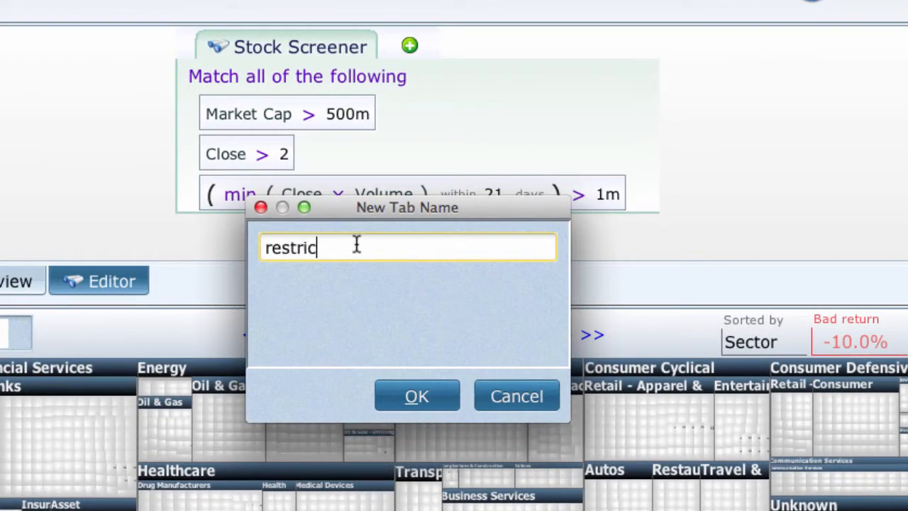
{"action": "type", "text": "tion"}
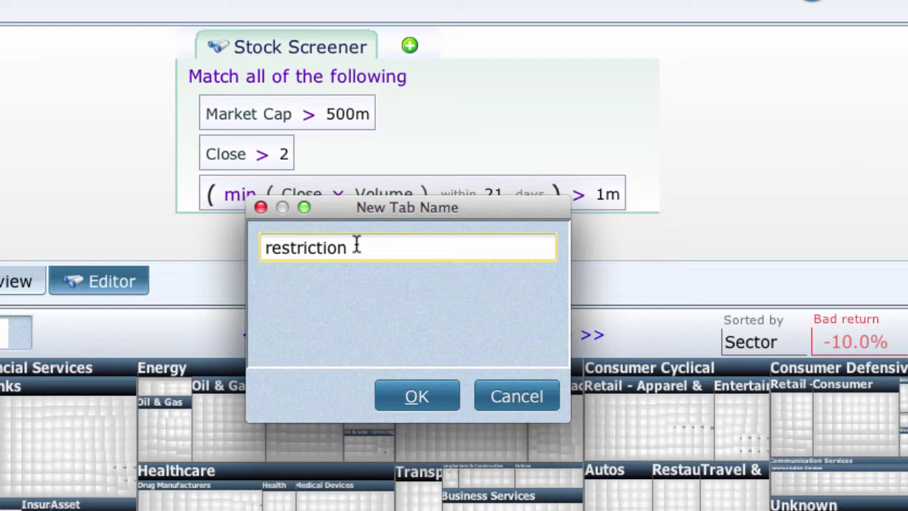
{"action": "left_click", "coordinate": [417, 394]}
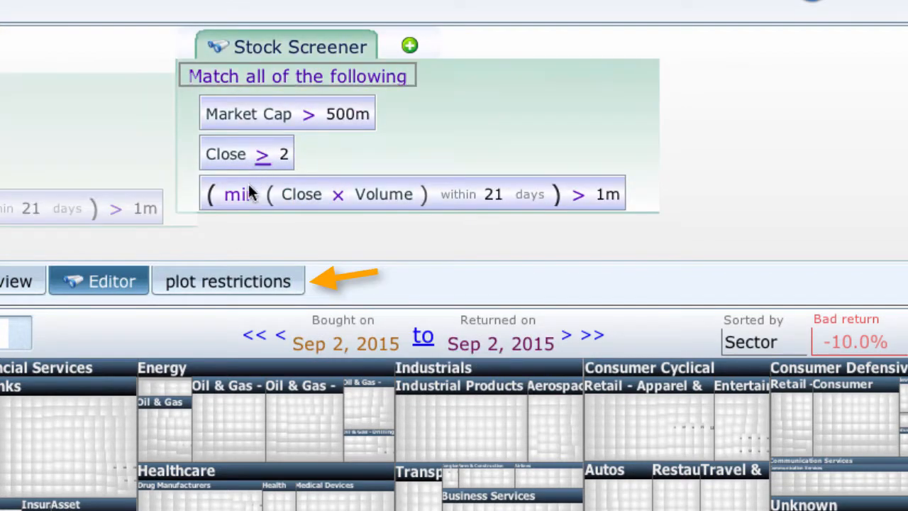
Step: Switch to the new tab and bring up options to rename it restrictions
{"action": "left_click", "coordinate": [227, 281]}
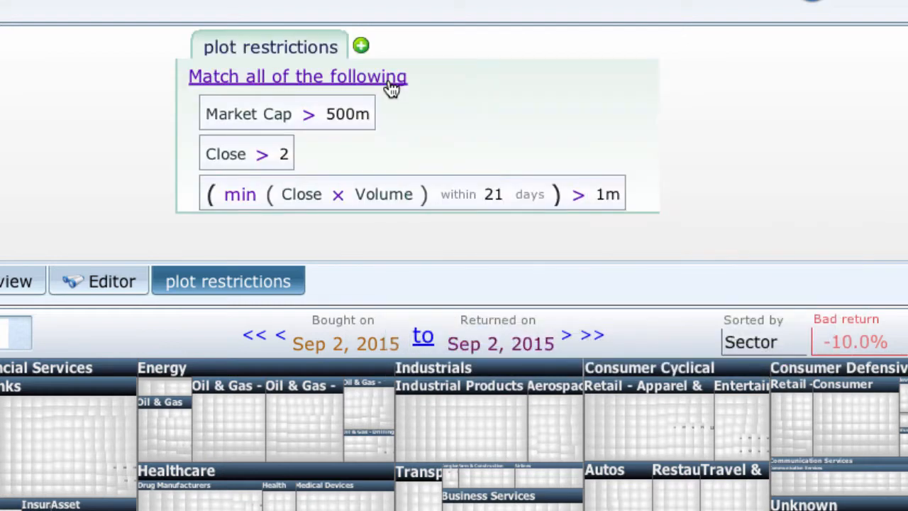
{"action": "mouse_move", "coordinate": [295, 54]}
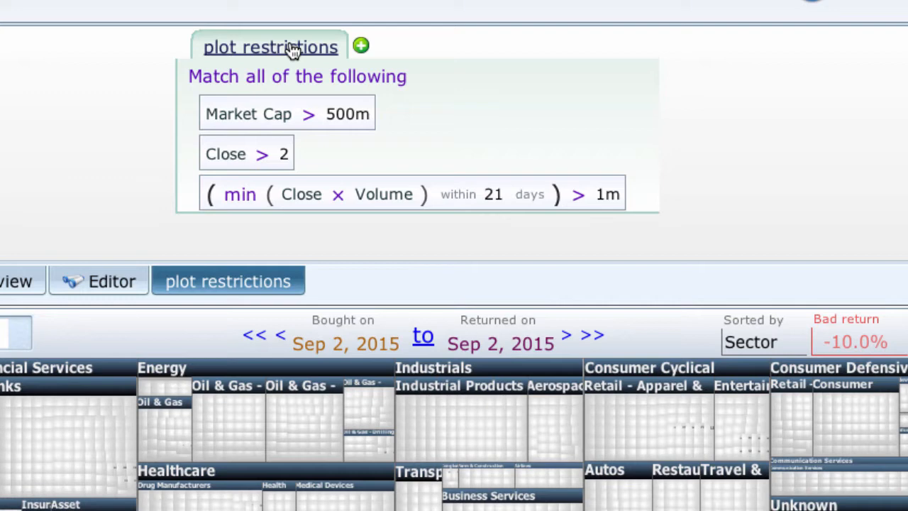
{"action": "mouse_move", "coordinate": [281, 54]}
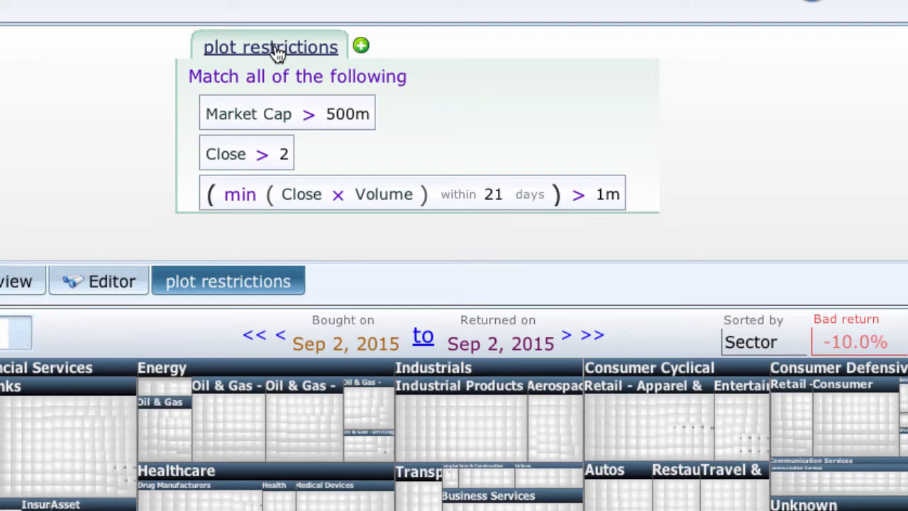
{"action": "right_click", "coordinate": [269, 46]}
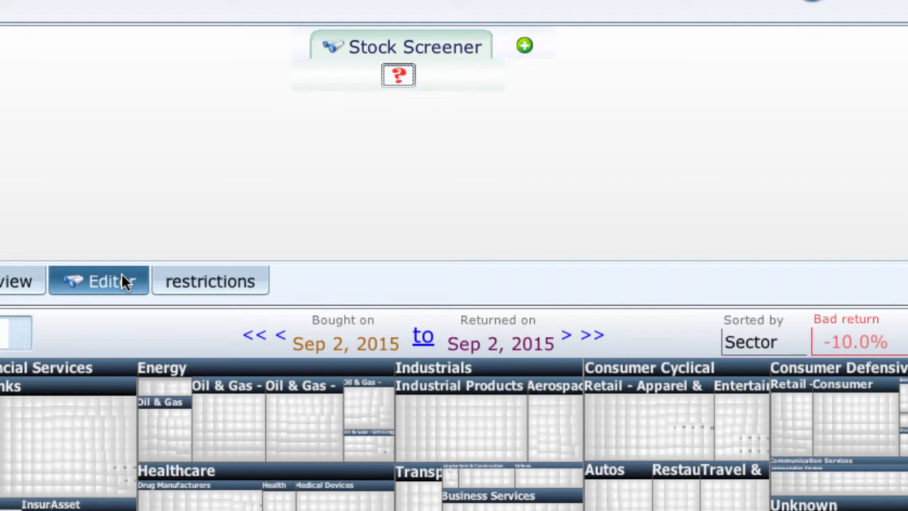
Step: Enter a rank-across rule on EPS 1Q in the empty screener
{"action": "left_click", "coordinate": [397, 73]}
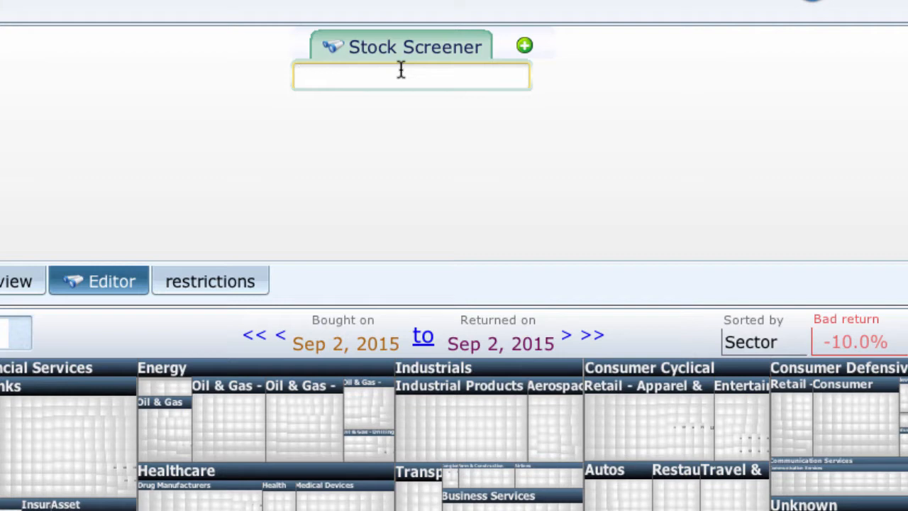
{"action": "type", "text": "r"}
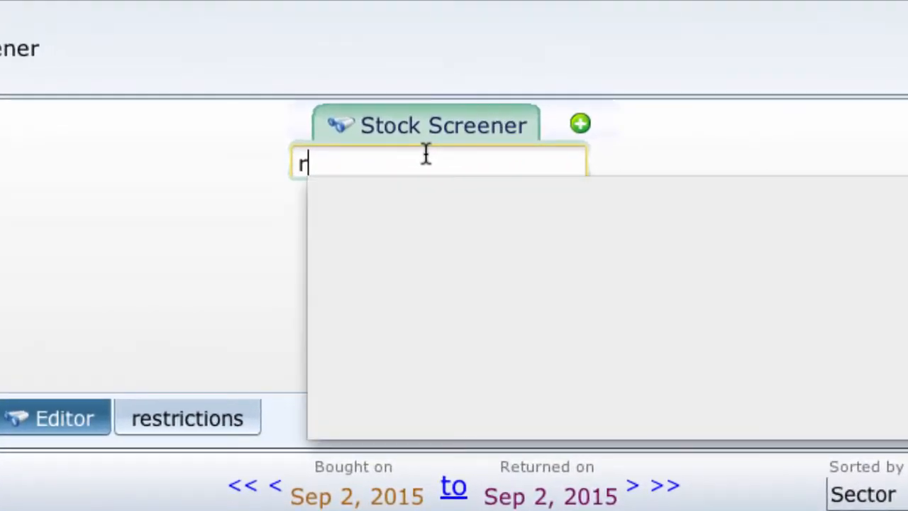
{"action": "type", "text": "ank"}
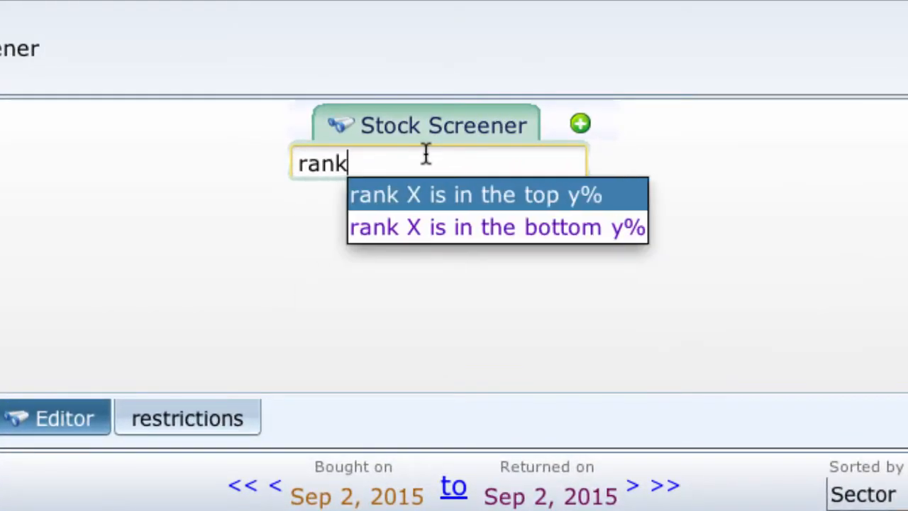
{"action": "type", "text": "acros"}
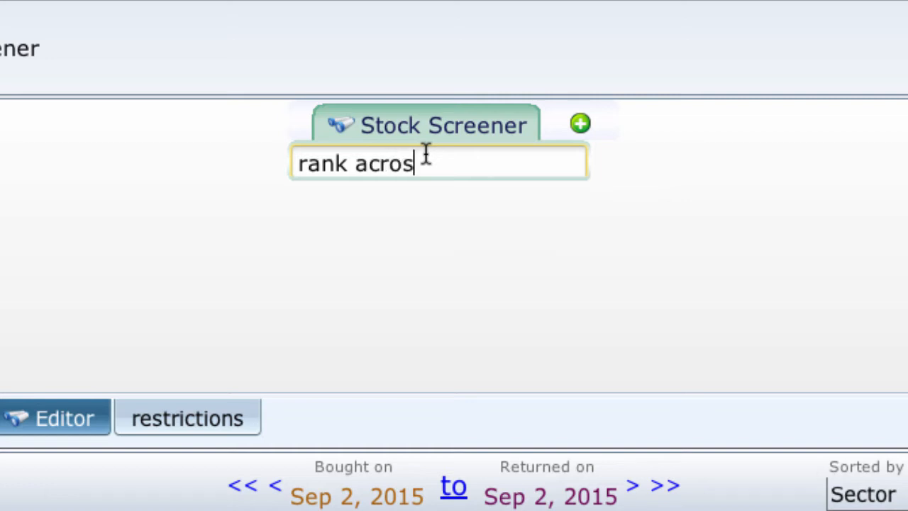
{"action": "type", "text": "s"}
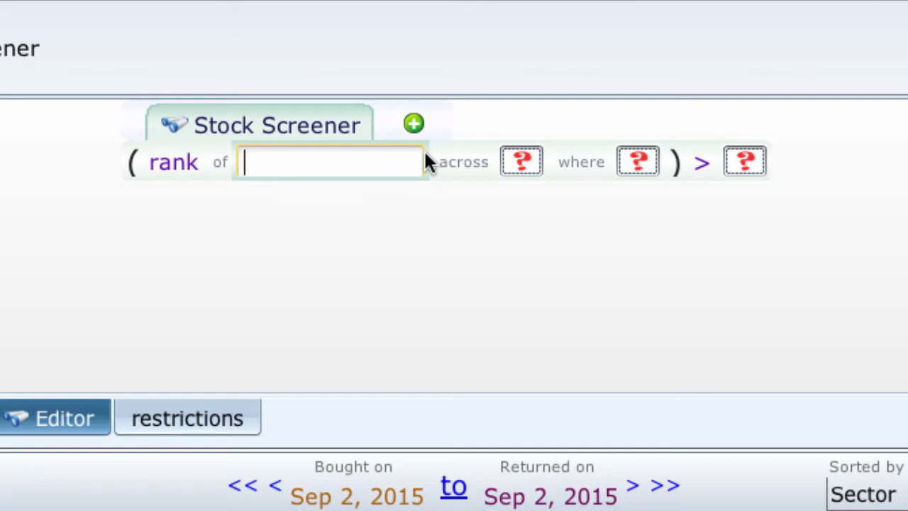
{"action": "type", "text": "eps"}
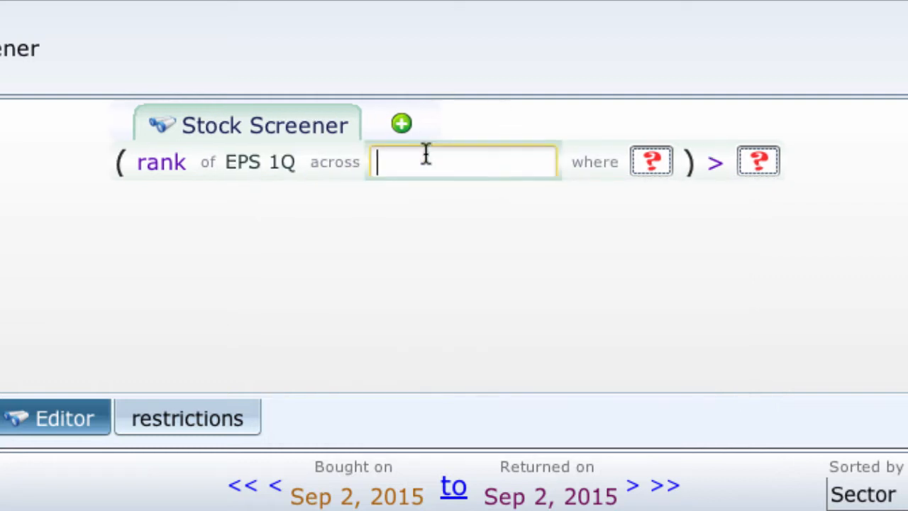
Step: Set across to true, where to restrictions, and require the rank above 90
{"action": "type", "text": "t"}
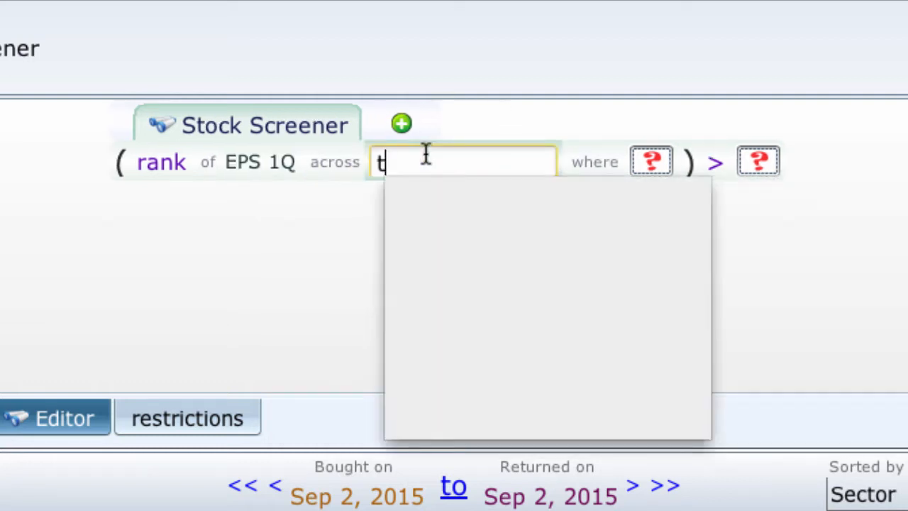
{"action": "type", "text": "true"}
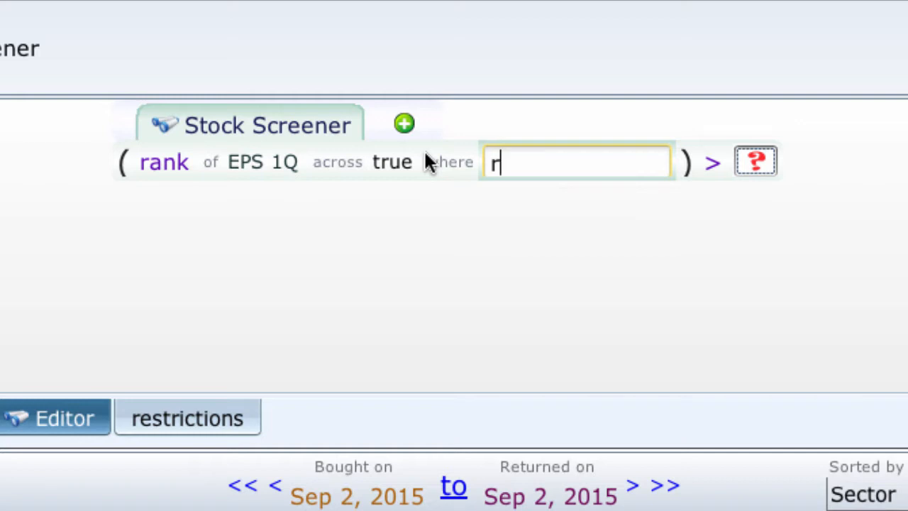
{"action": "type", "text": "esriction"}
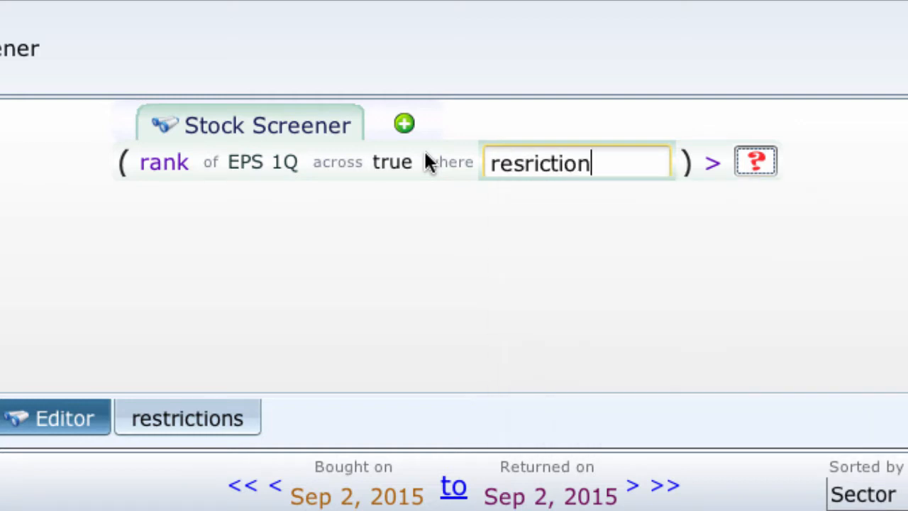
{"action": "key", "text": "Backspace"}
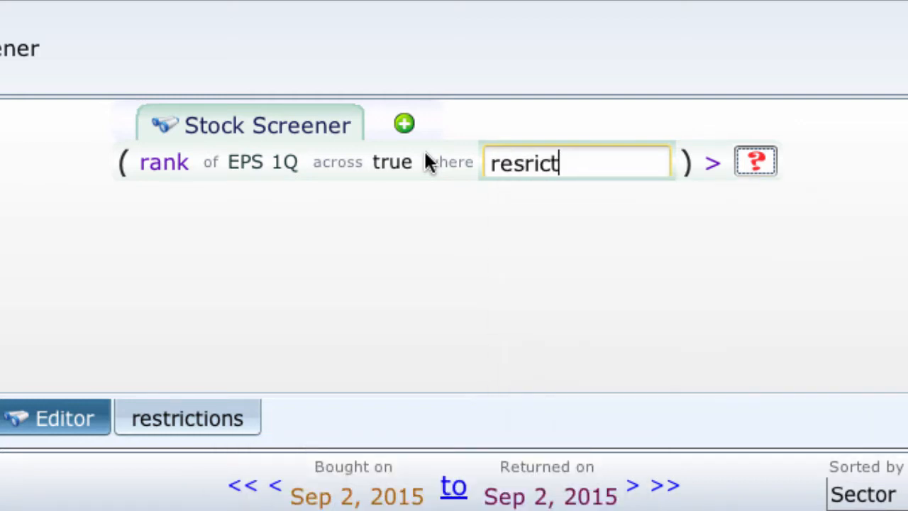
{"action": "key", "text": "Backspace"}
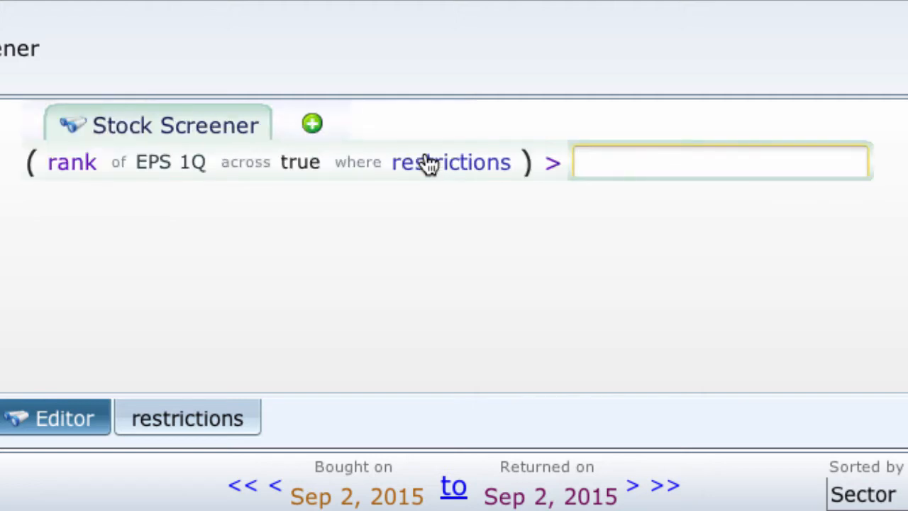
{"action": "type", "text": "90"}
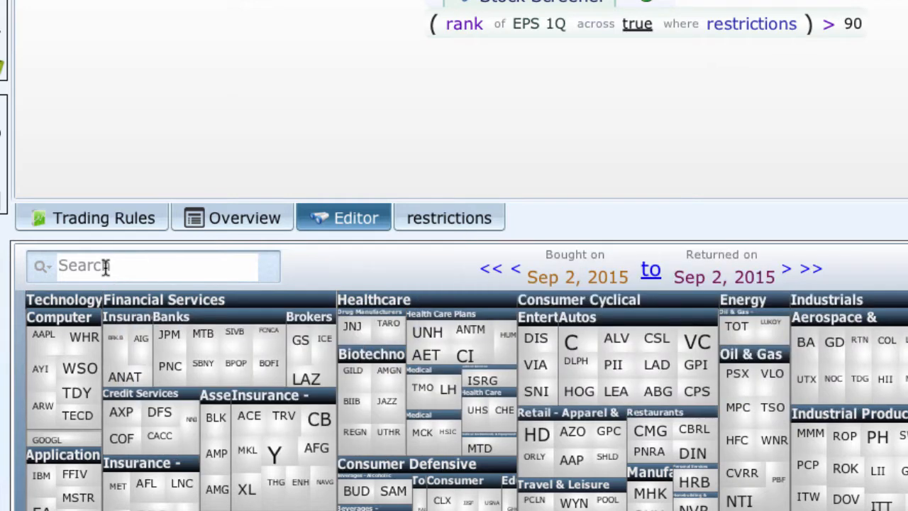
Step: Search the results heat map for 'br', narrowing to stocks like BRK.B
{"action": "type", "text": "b"}
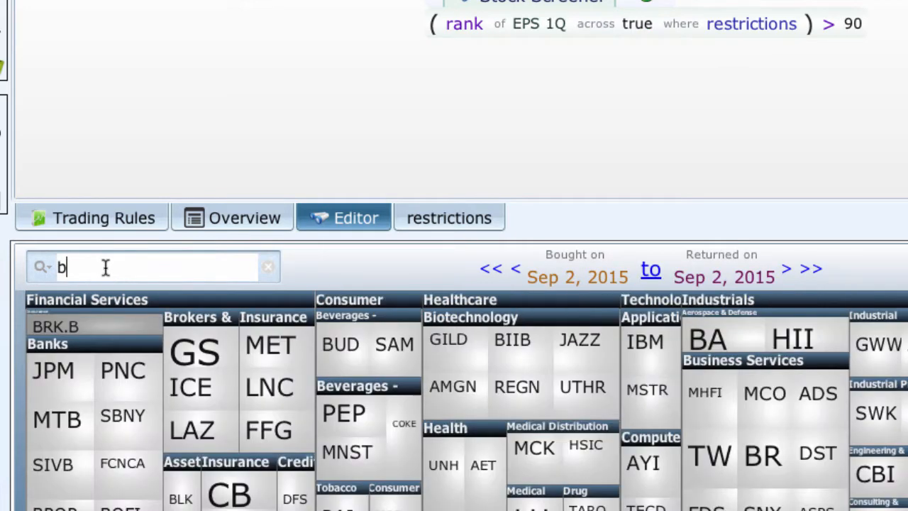
{"action": "type", "text": "r"}
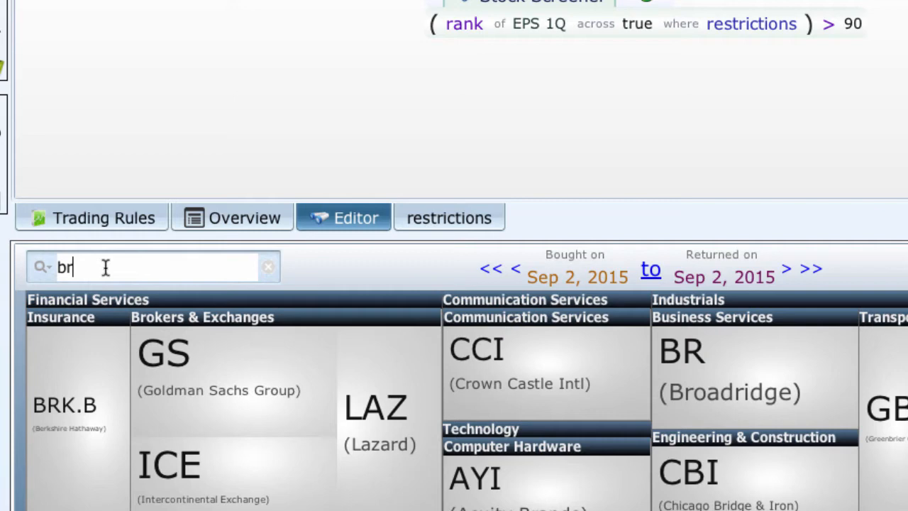
{"action": "mouse_move", "coordinate": [570, 45]}
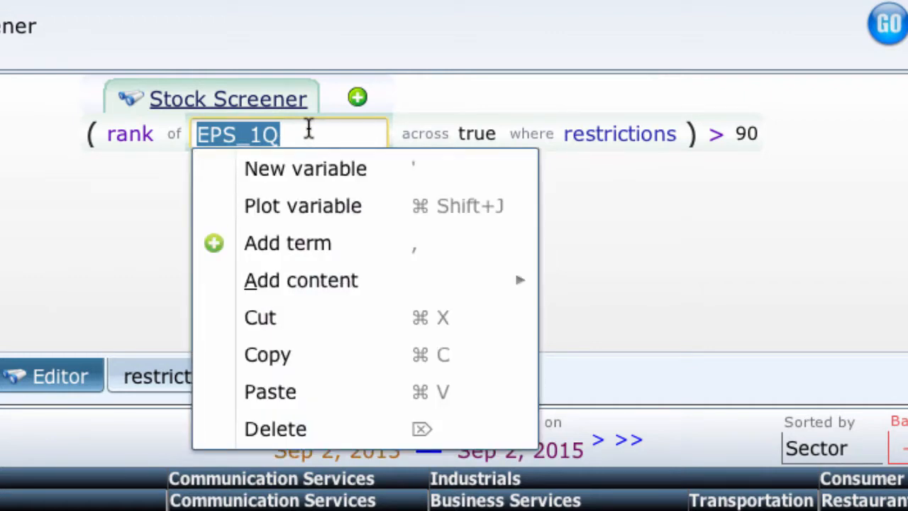
Step: Wrap EPS 1Q in the change function over 251 days, keeping rank above 90
{"action": "type", "text": "chan"}
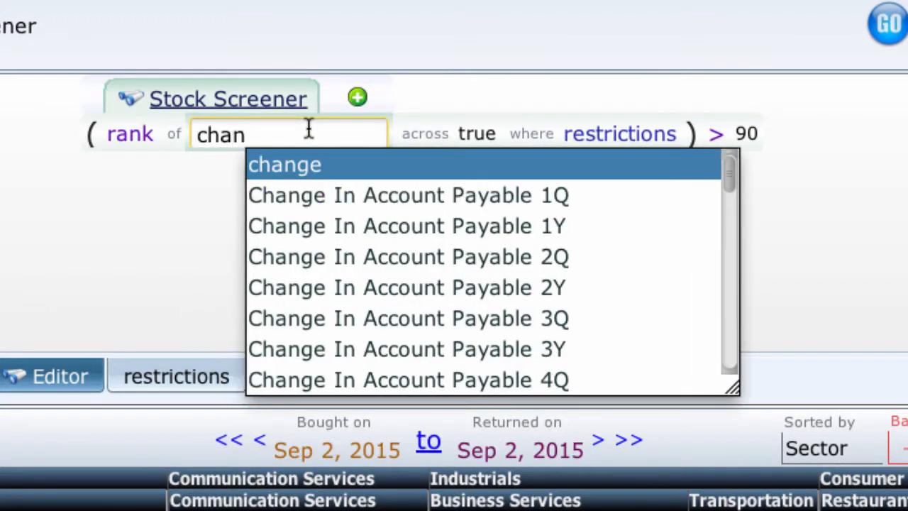
{"action": "left_click", "coordinate": [284, 164]}
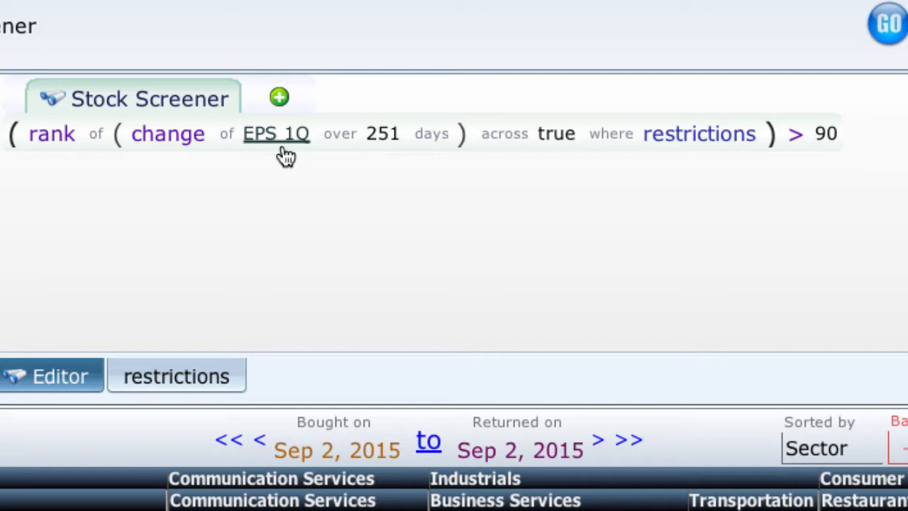
{"action": "mouse_move", "coordinate": [168, 133]}
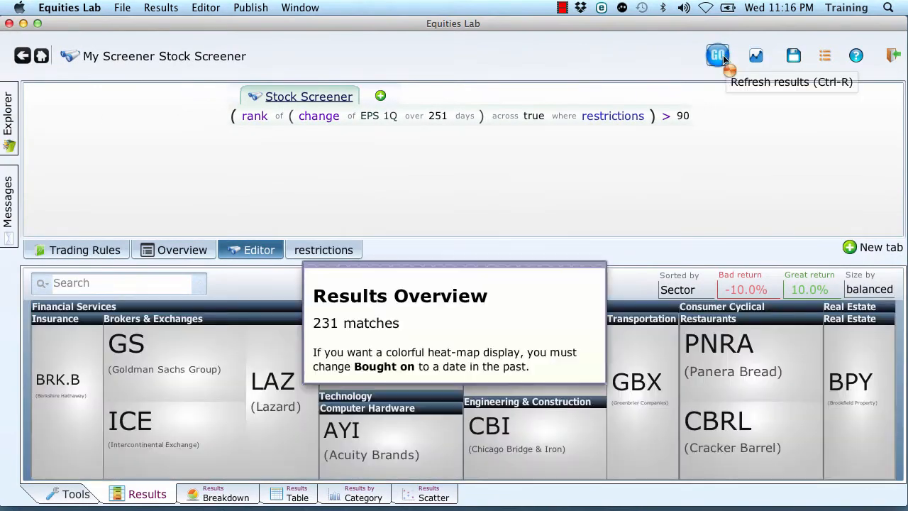
{"action": "left_click", "coordinate": [718, 56]}
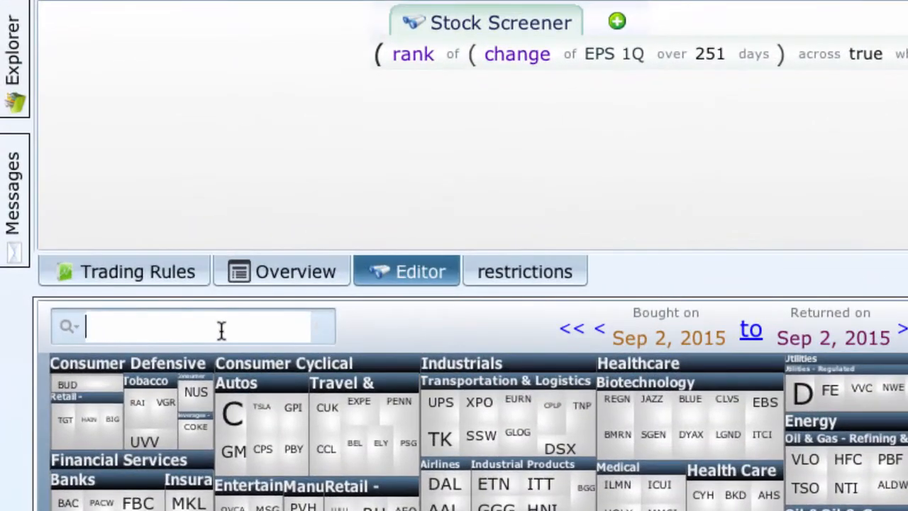
{"action": "type", "text": "brk"}
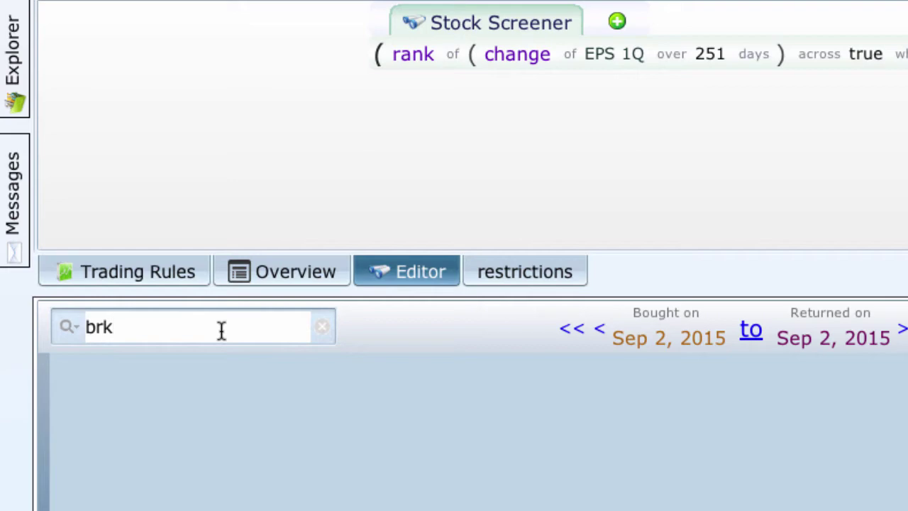
{"action": "key", "text": "Backspace"}
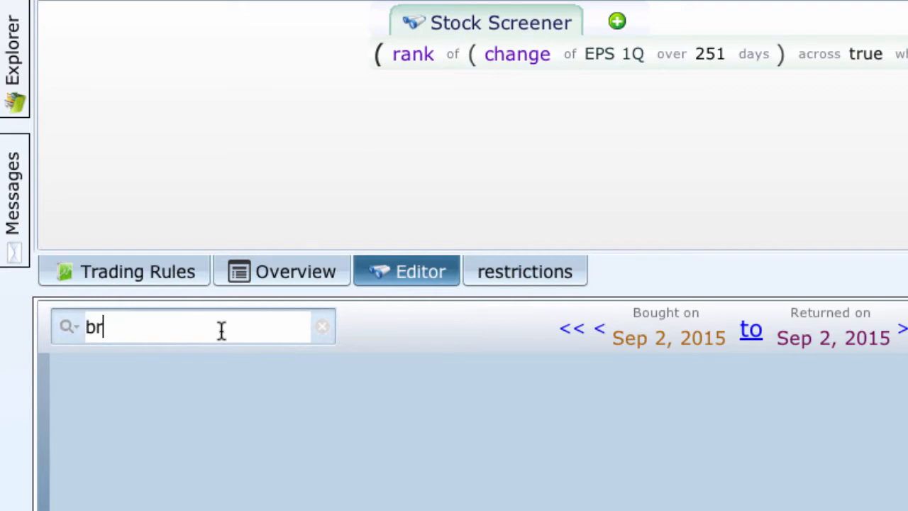
{"action": "left_click", "coordinate": [322, 326]}
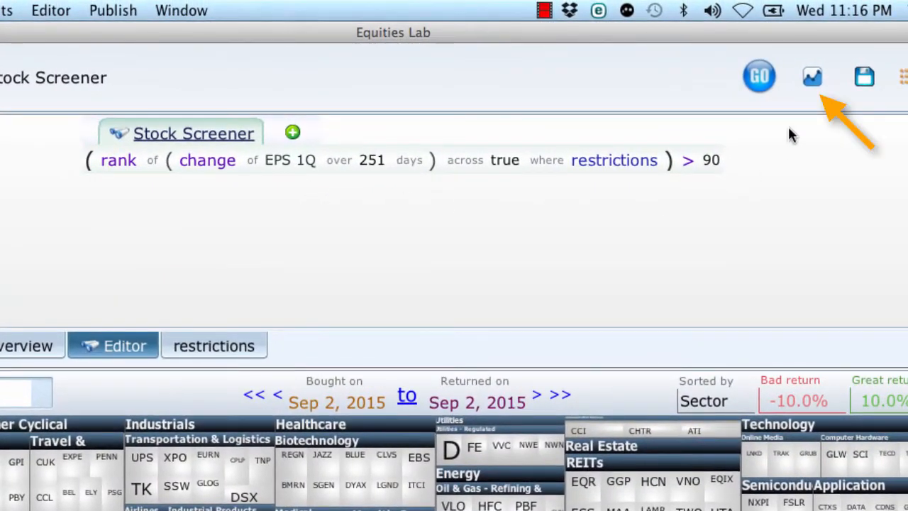
Step: Backtest the screen against the S&P 500 from 2012, then begin replacing the EPS 1Q measure
{"action": "left_click", "coordinate": [812, 76]}
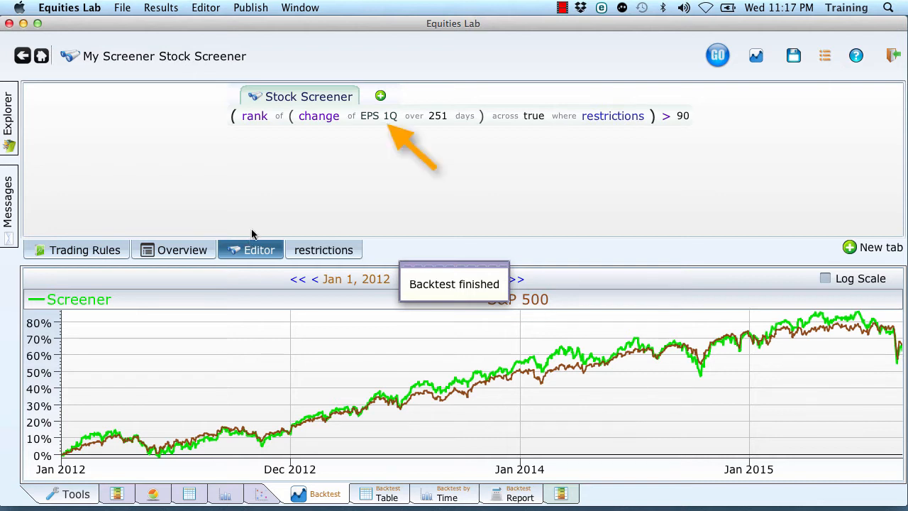
{"action": "right_click", "coordinate": [377, 116]}
{"action": "type", "text": "epst"}
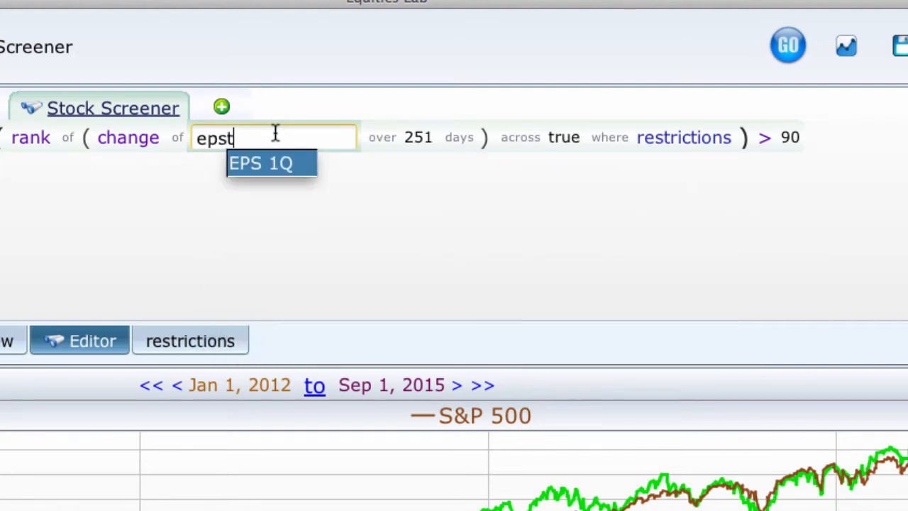
Step: Use EPS T12M as the rank's change measure and rerun the backtest
{"action": "left_click", "coordinate": [261, 162]}
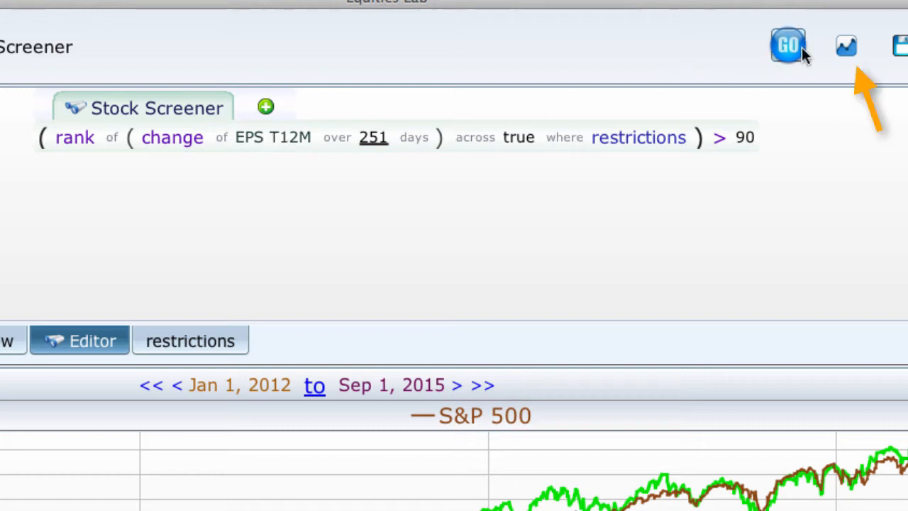
{"action": "left_click", "coordinate": [846, 44]}
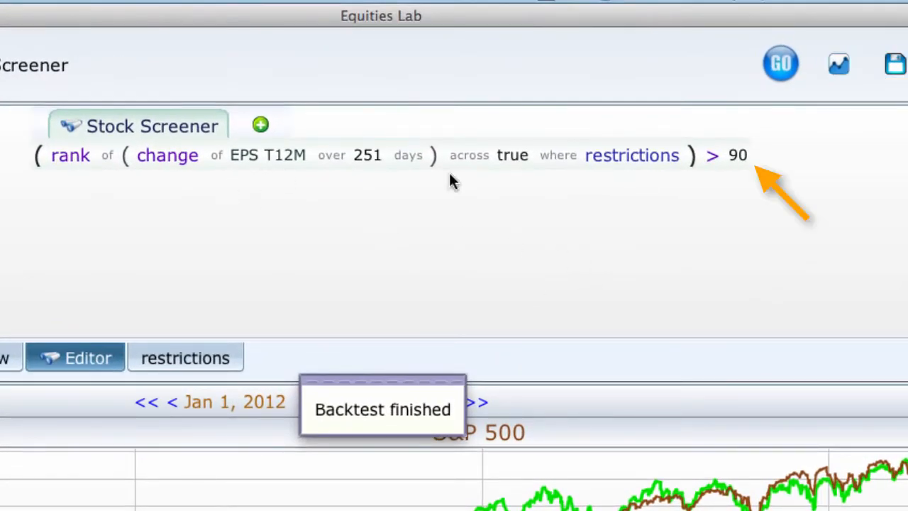
{"action": "left_click", "coordinate": [738, 155]}
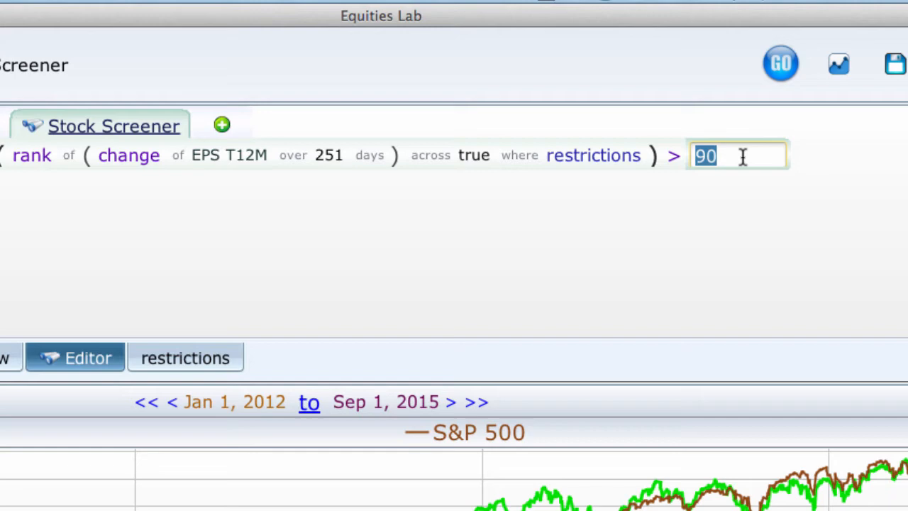
Step: Backtest the screen with the rank threshold raised to above 99
{"action": "type", "text": "99"}
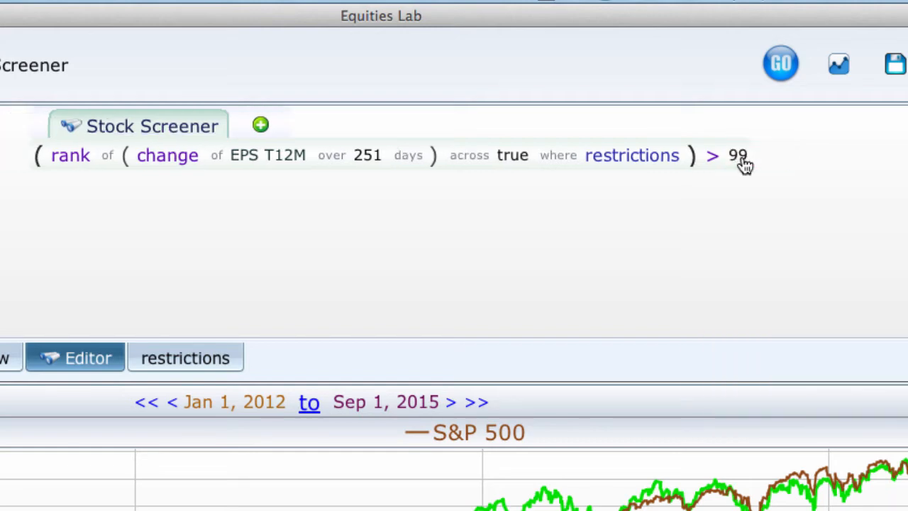
{"action": "left_click", "coordinate": [839, 63]}
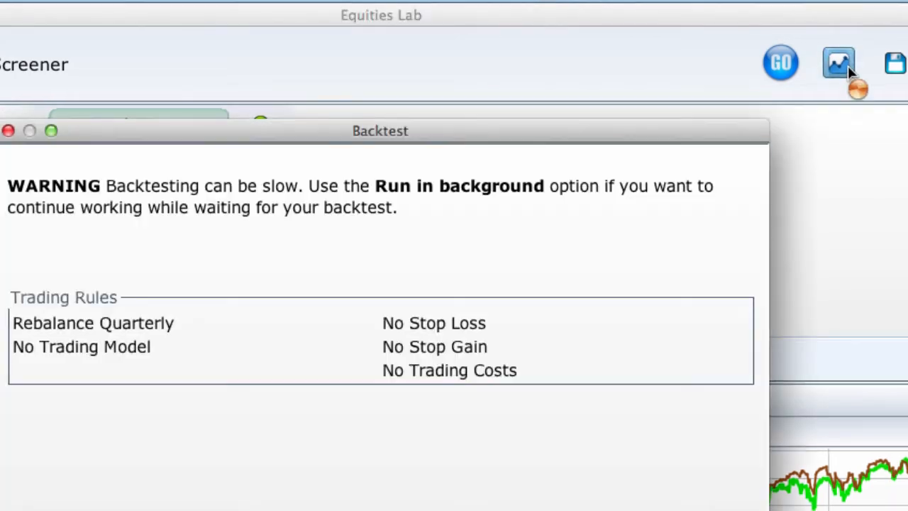
{"action": "left_click", "coordinate": [839, 62]}
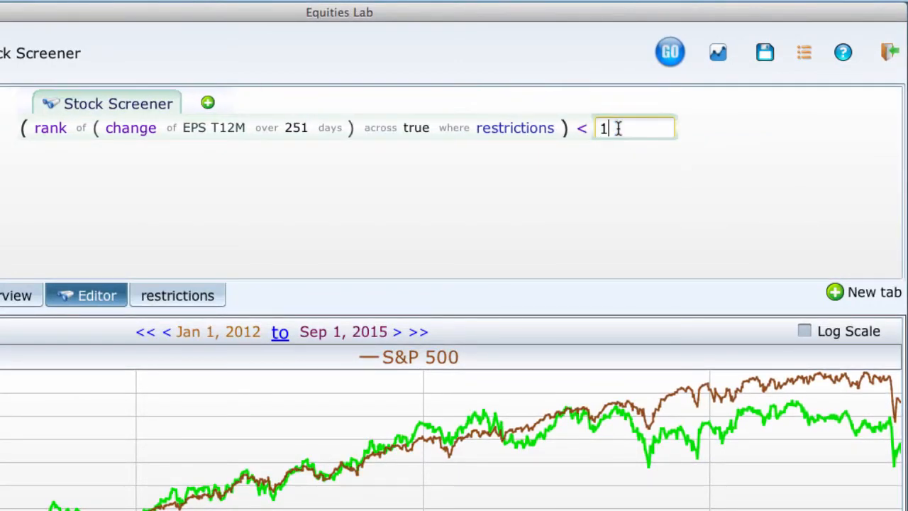
Step: Backtest the screen for stocks ranked below 10 instead
{"action": "type", "text": "0"}
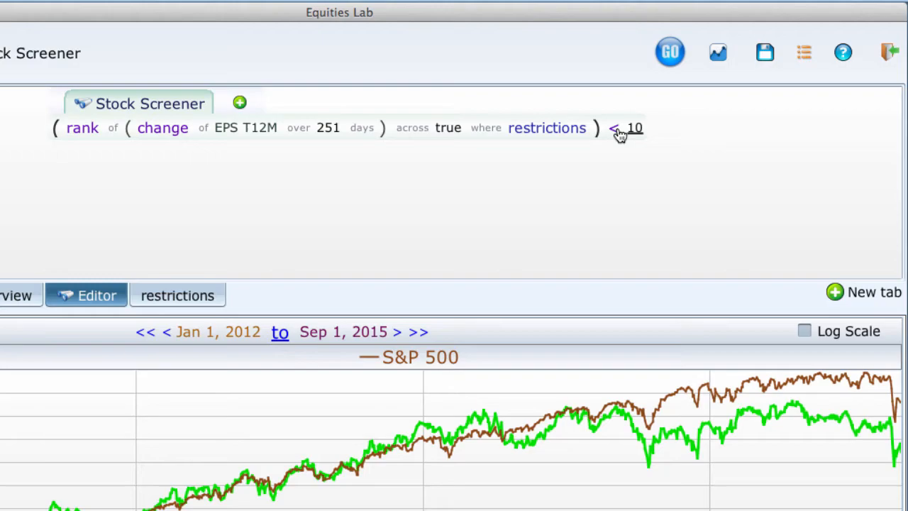
{"action": "left_click", "coordinate": [670, 51]}
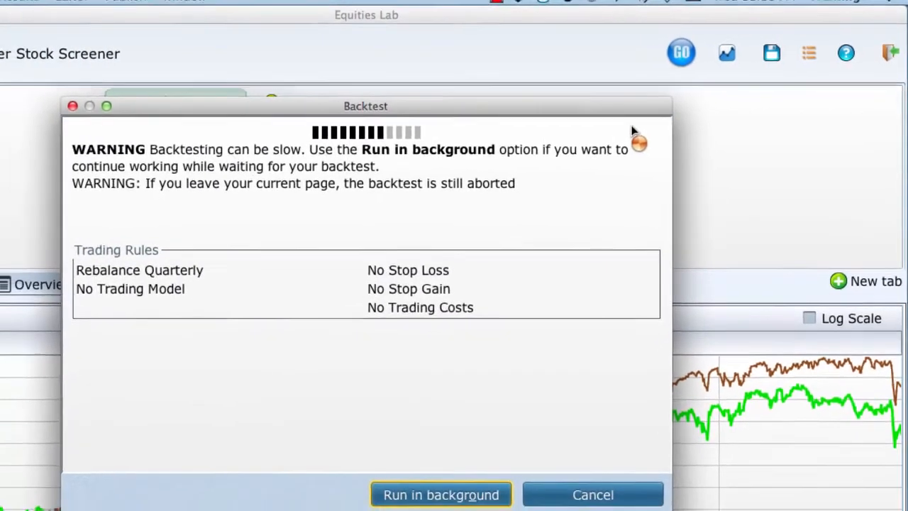
{"action": "left_click", "coordinate": [440, 493]}
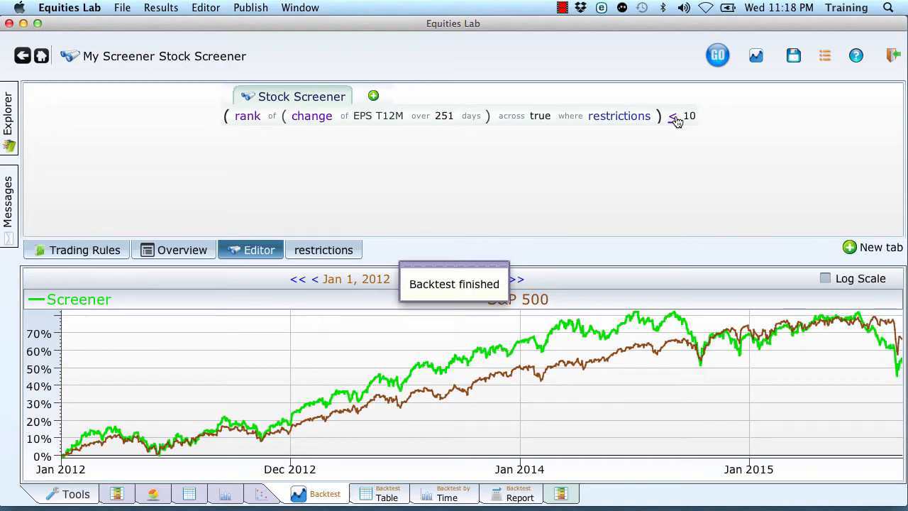
{"action": "right_click", "coordinate": [688, 117]}
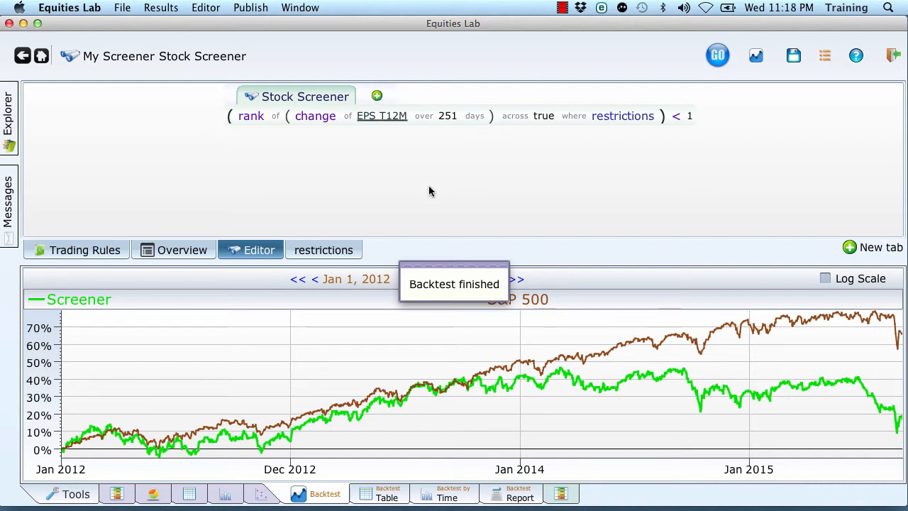
{"action": "mouse_move", "coordinate": [281, 216]}
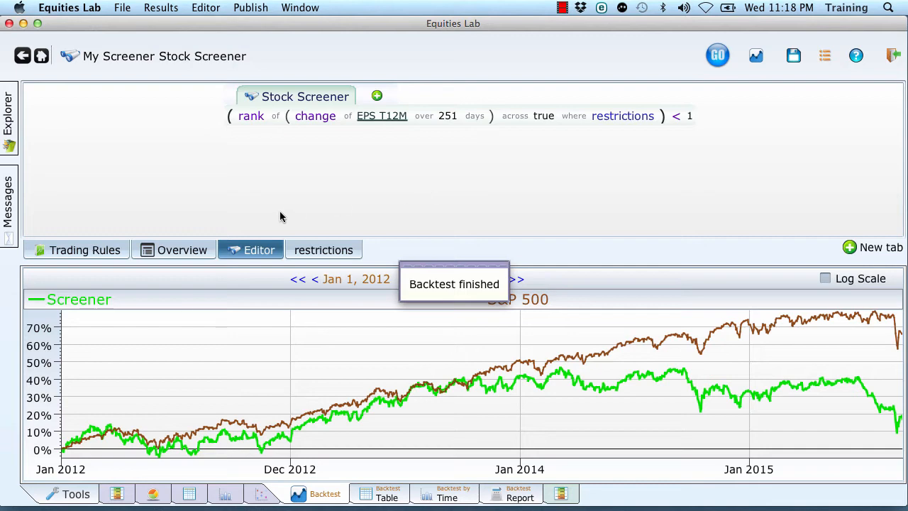
{"action": "mouse_move", "coordinate": [888, 213]}
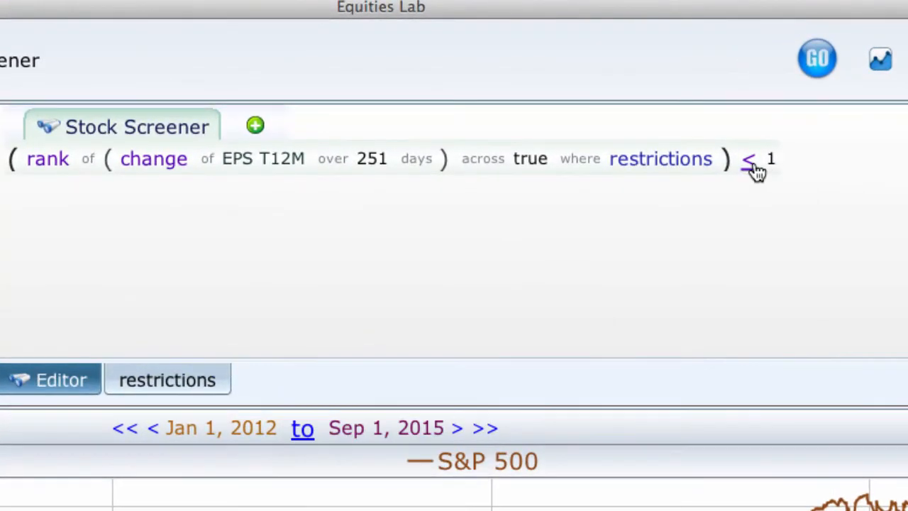
Step: Restore the rule to rank greater than 90 and begin extending the EPS T12M term
{"action": "left_click", "coordinate": [749, 158]}
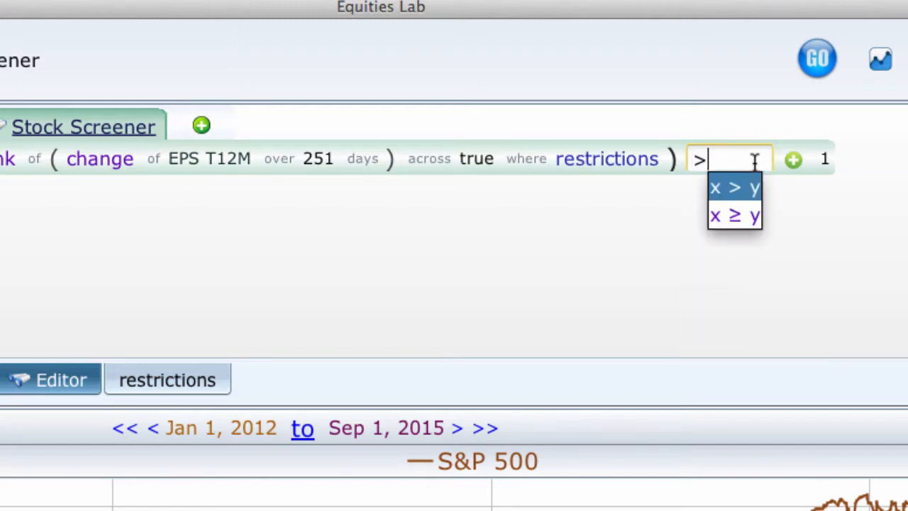
{"action": "left_click", "coordinate": [735, 187]}
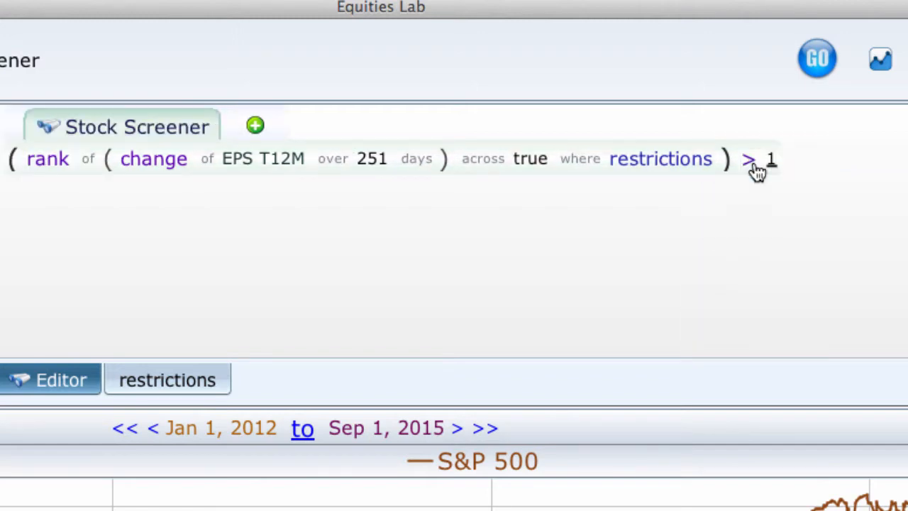
{"action": "left_click", "coordinate": [772, 159]}
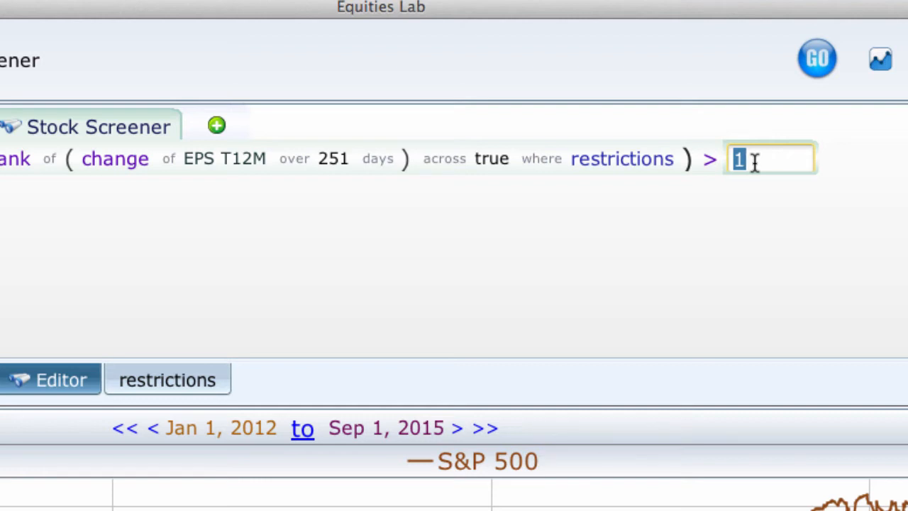
{"action": "type", "text": "90"}
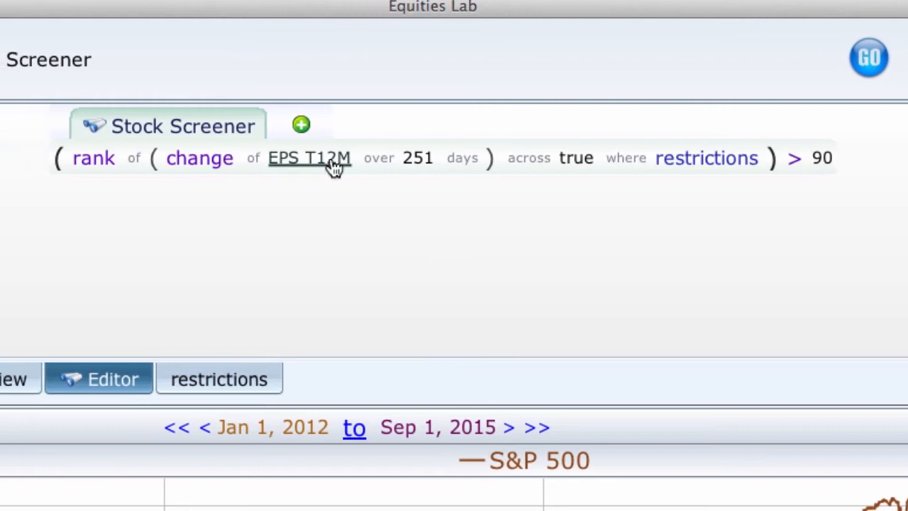
{"action": "left_click", "coordinate": [309, 158]}
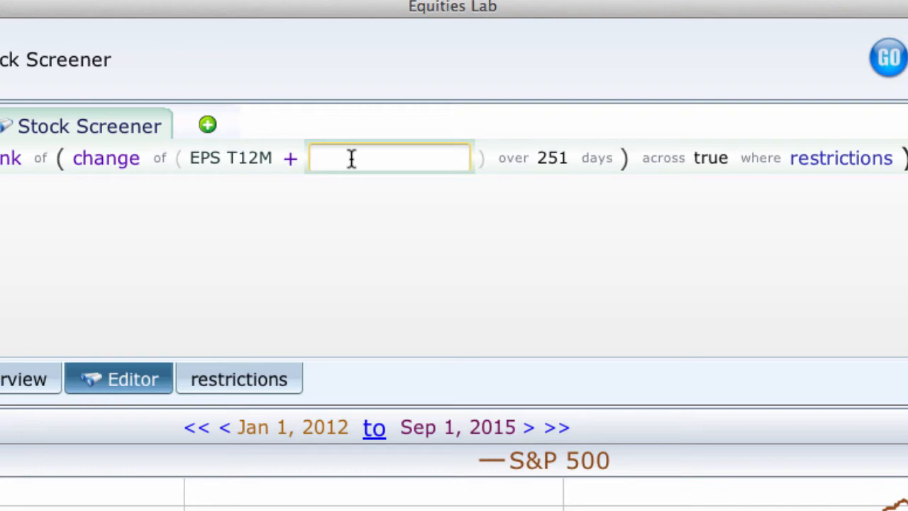
Step: Make the change term EPS T12M plus EPS T12M as of 251 days ago, over 251 days
{"action": "type", "text": "a"}
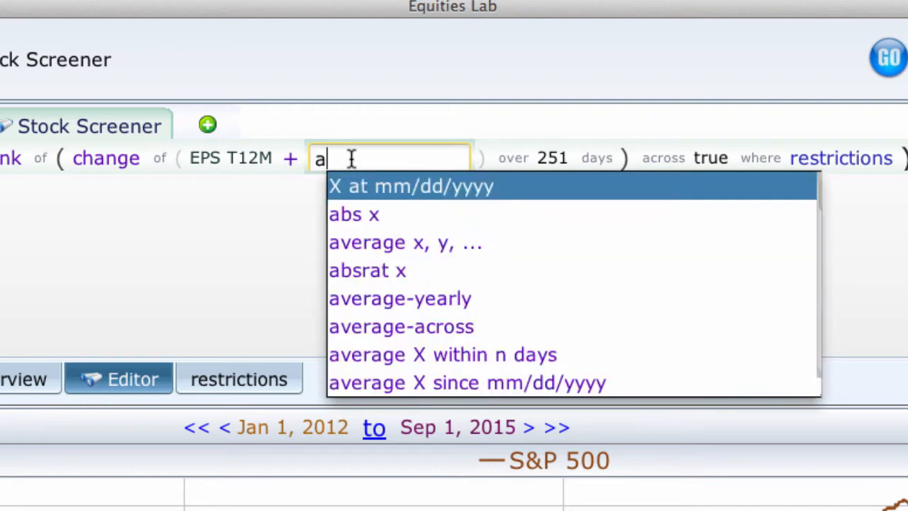
{"action": "type", "text": "o"}
{"action": "type", "text": "e"}
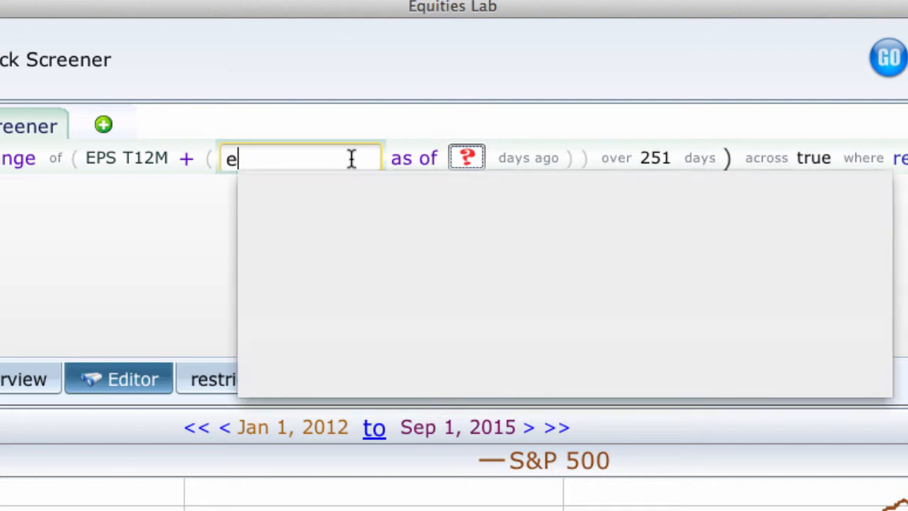
{"action": "type", "text": "pst"}
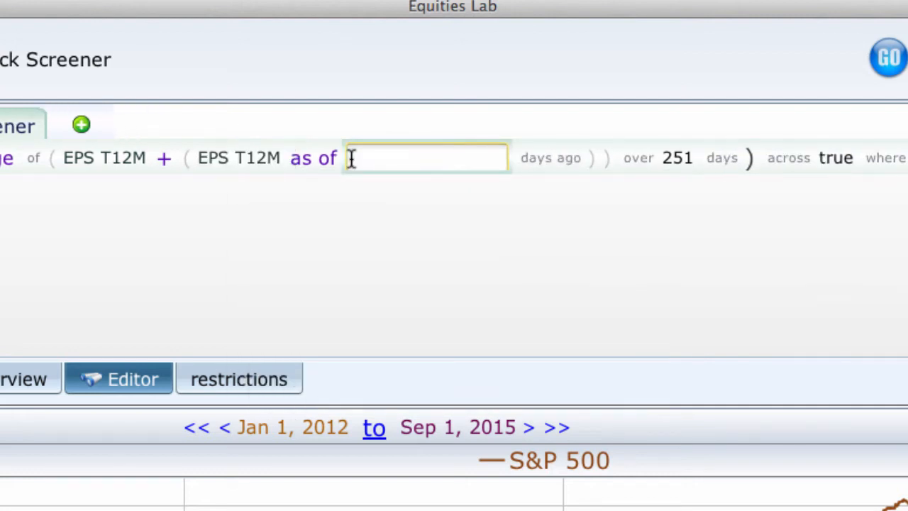
{"action": "type", "text": "251"}
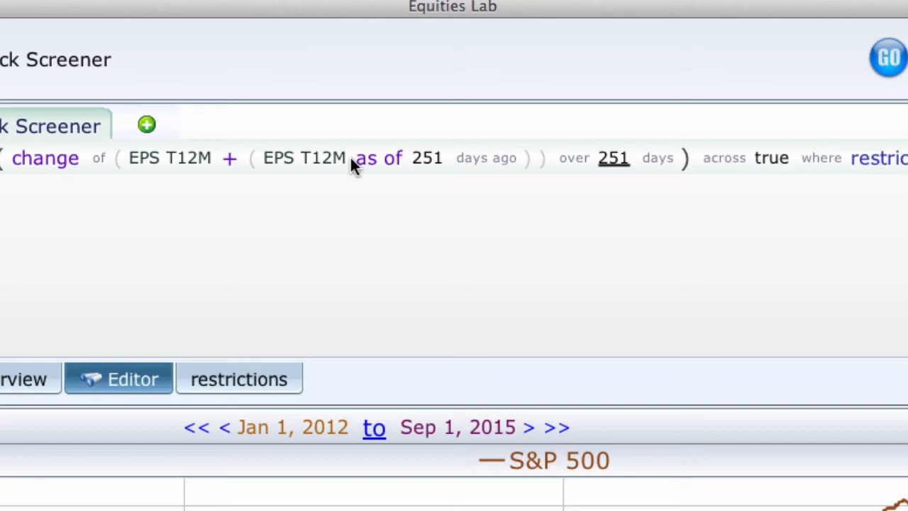
{"action": "mouse_move", "coordinate": [229, 158]}
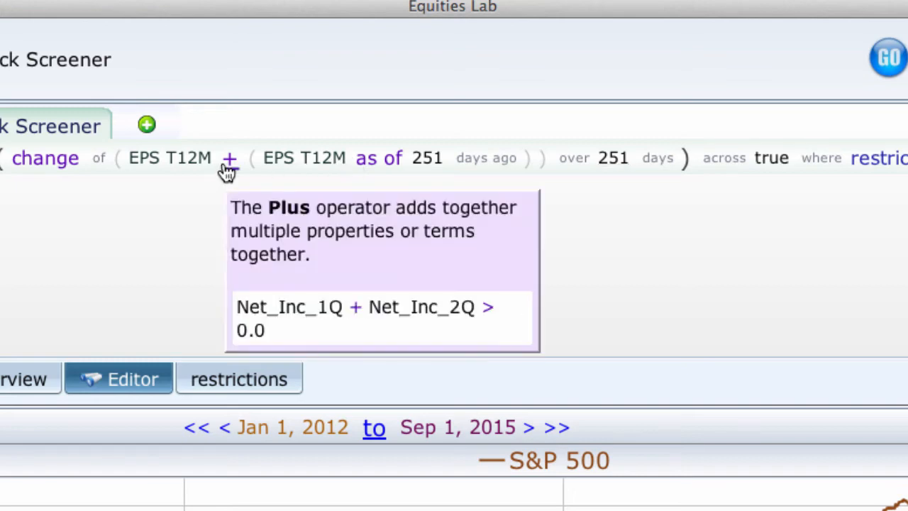
{"action": "right_click", "coordinate": [230, 157]}
{"action": "type", "text": "epst2"}
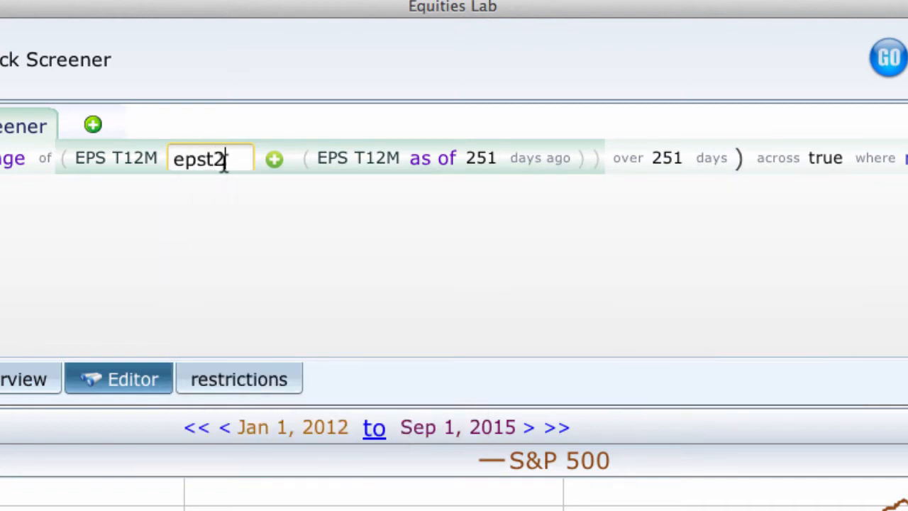
Step: Name the summed EPS expression as the variable epst24m
{"action": "type", "text": "4m"}
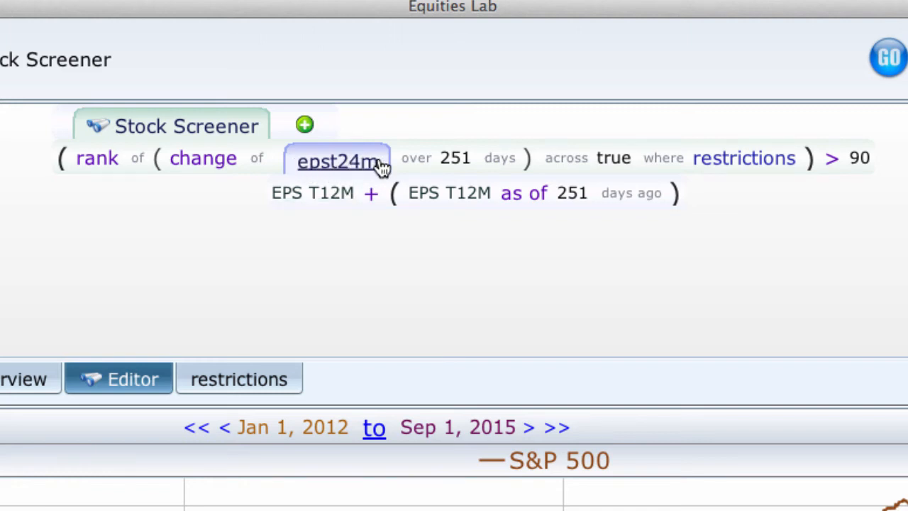
{"action": "right_click", "coordinate": [338, 159]}
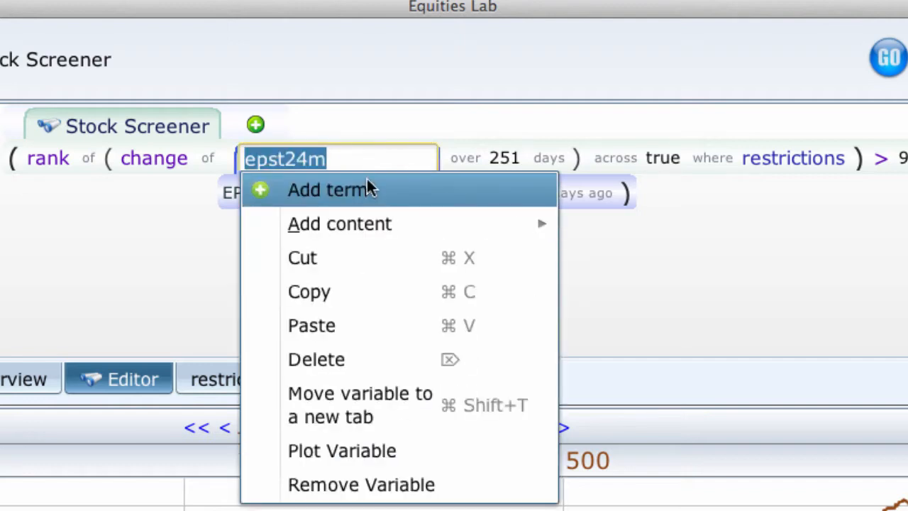
{"action": "left_click", "coordinate": [332, 190]}
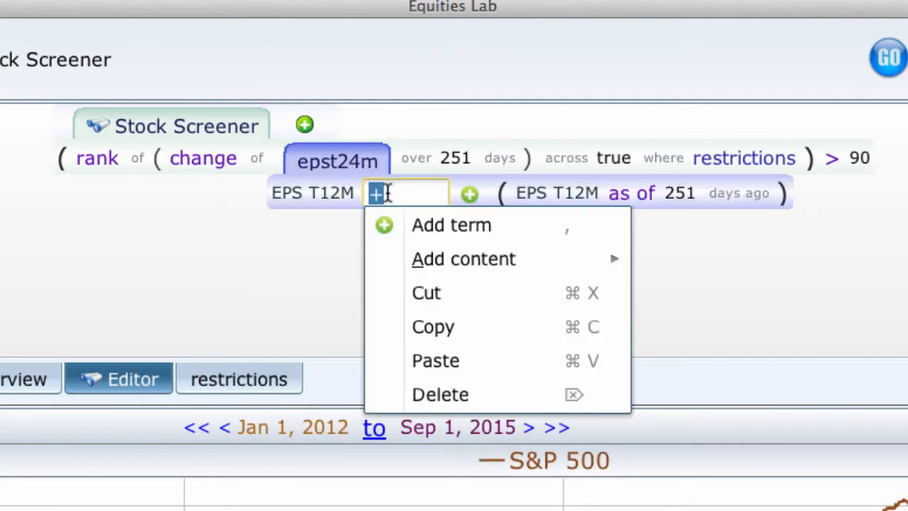
{"action": "right_click", "coordinate": [532, 193]}
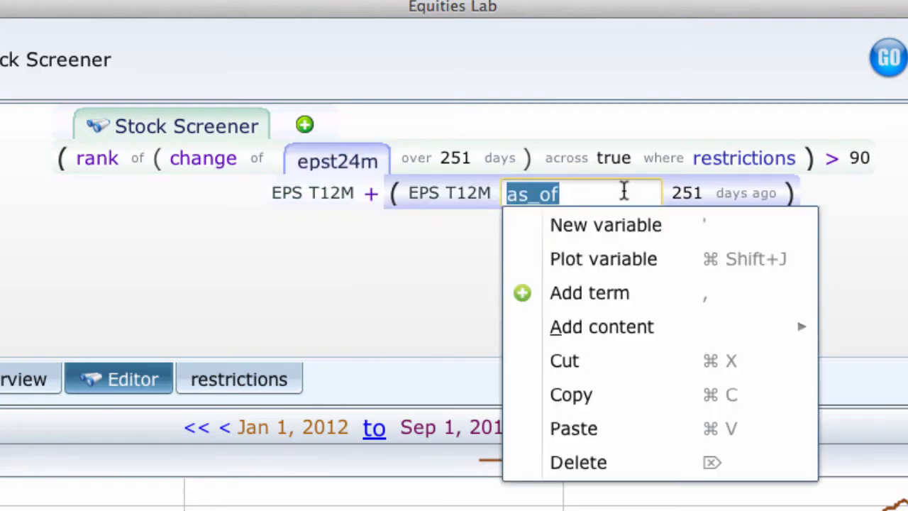
{"action": "mouse_move", "coordinate": [606, 224]}
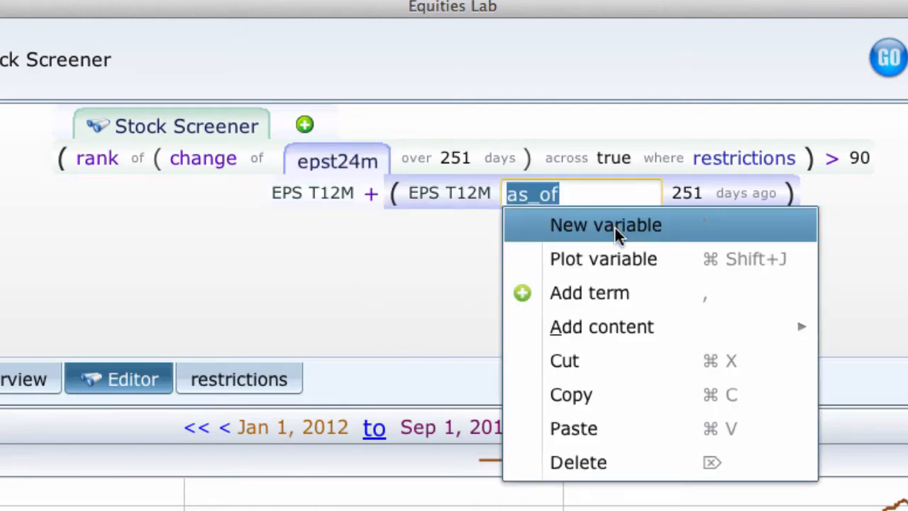
{"action": "mouse_move", "coordinate": [703, 229]}
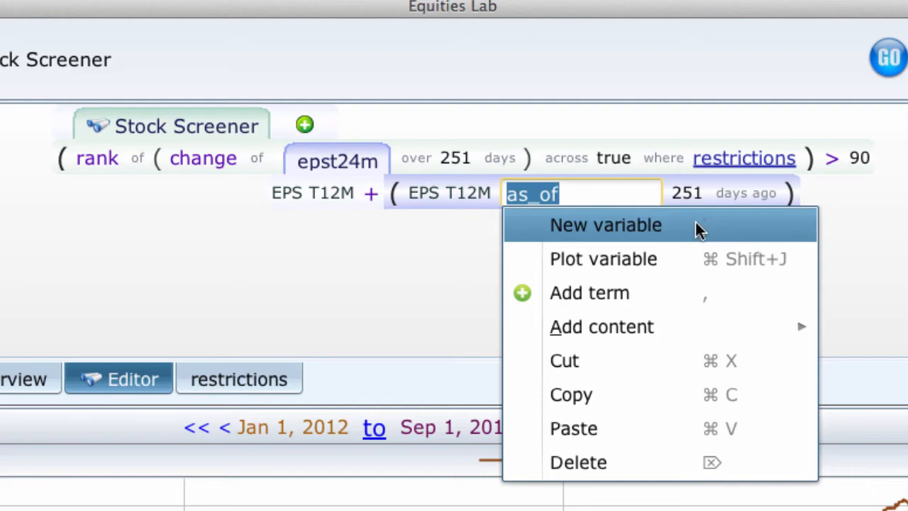
{"action": "mouse_move", "coordinate": [707, 230]}
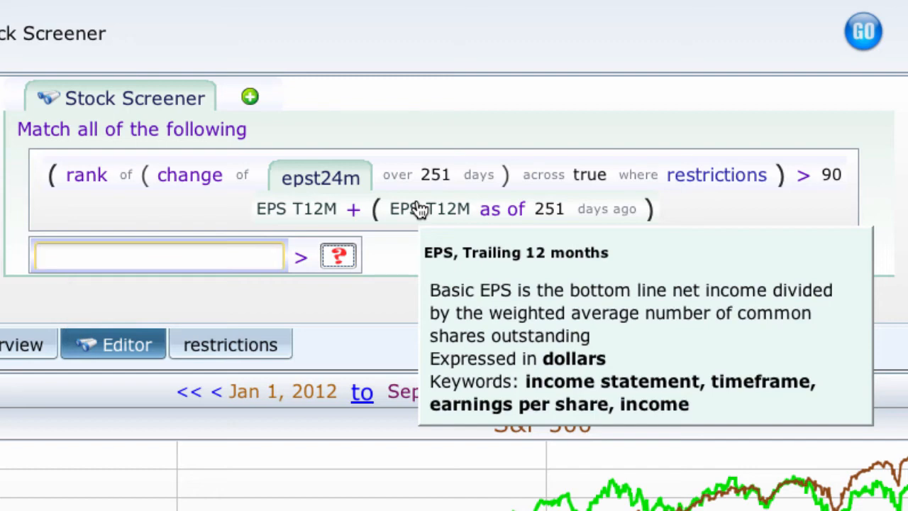
Step: Start a second rule as the rank of the change of FCF Per Share
{"action": "type", "text": "r"}
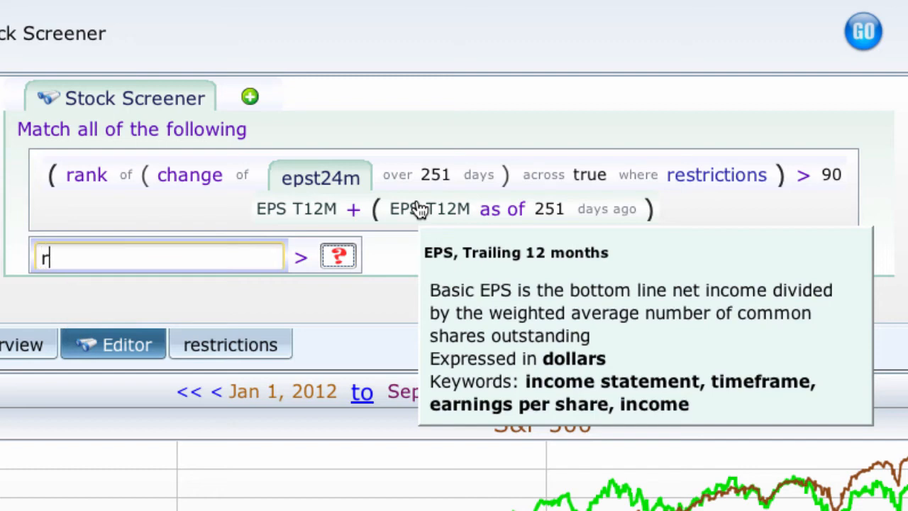
{"action": "type", "text": "ank"}
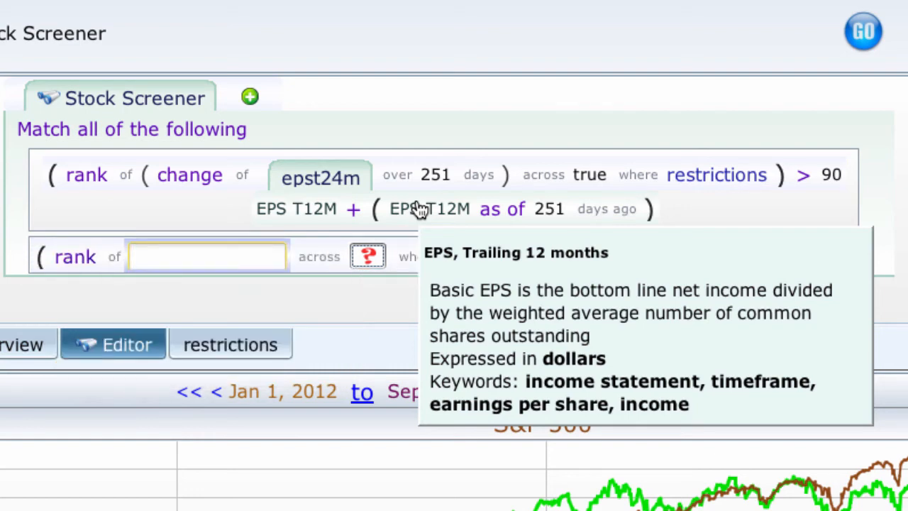
{"action": "type", "text": "change"}
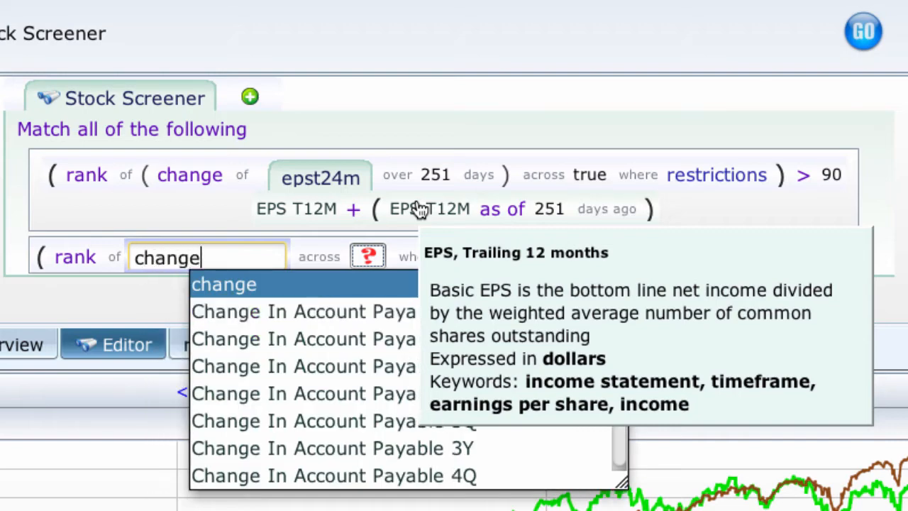
{"action": "left_click", "coordinate": [224, 284]}
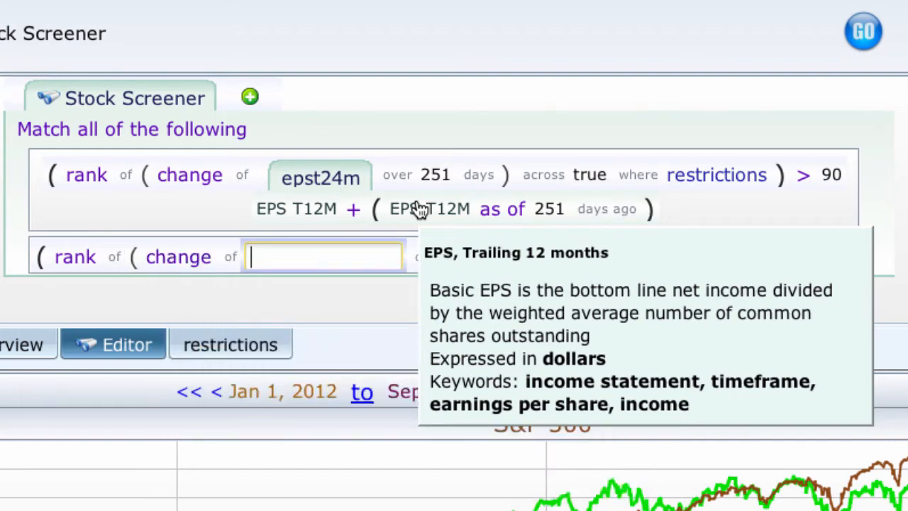
{"action": "type", "text": "fcf"}
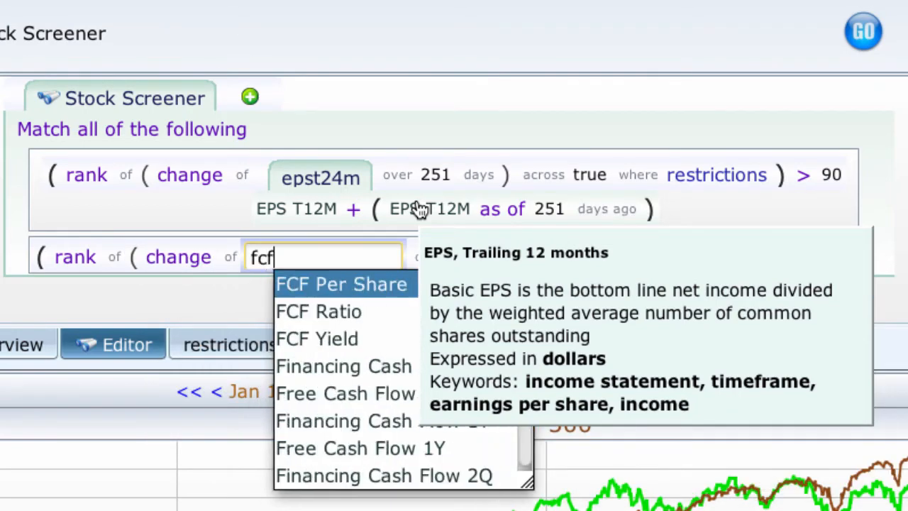
{"action": "left_click", "coordinate": [340, 284]}
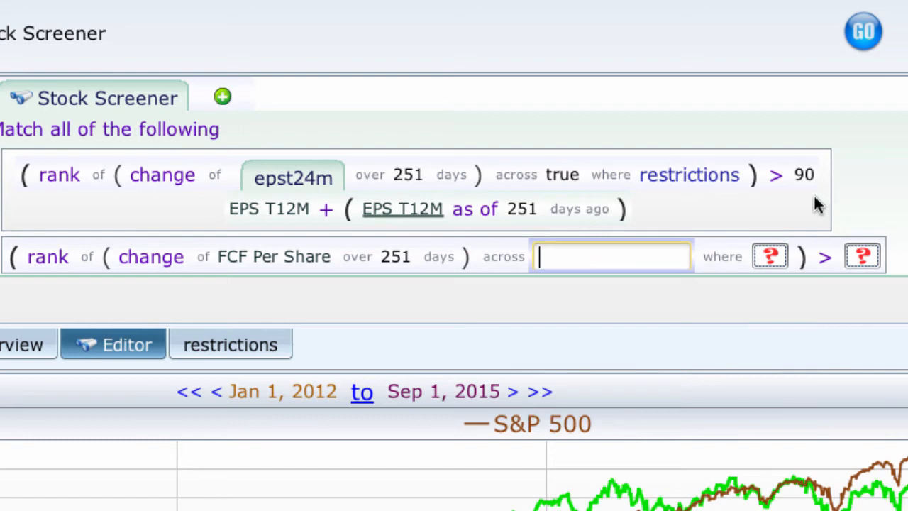
{"action": "mouse_move", "coordinate": [811, 205]}
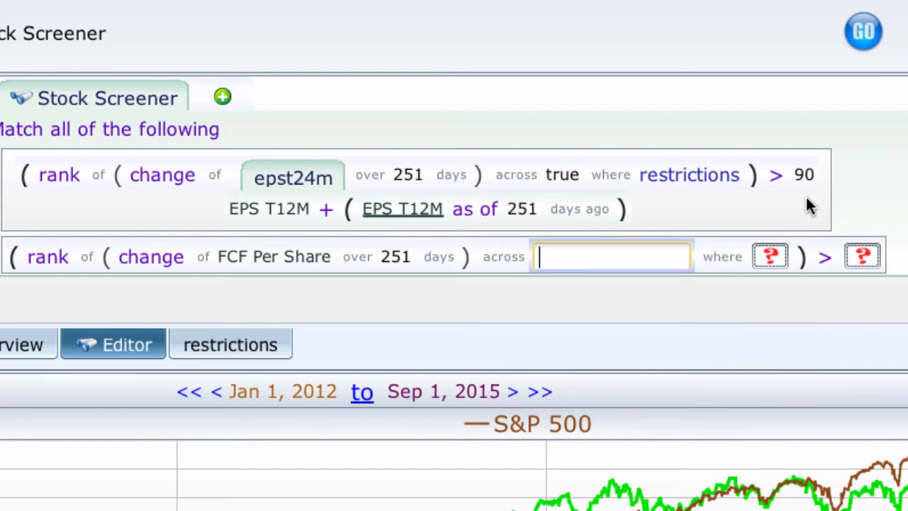
Step: Rank that change across Sector where restrictions, requiring a rank above 90
{"action": "type", "text": "sector"}
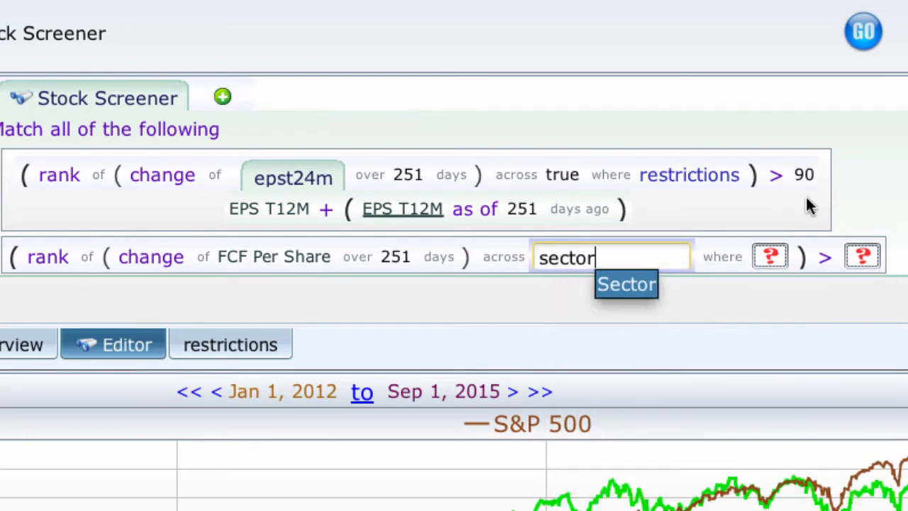
{"action": "left_click", "coordinate": [626, 284]}
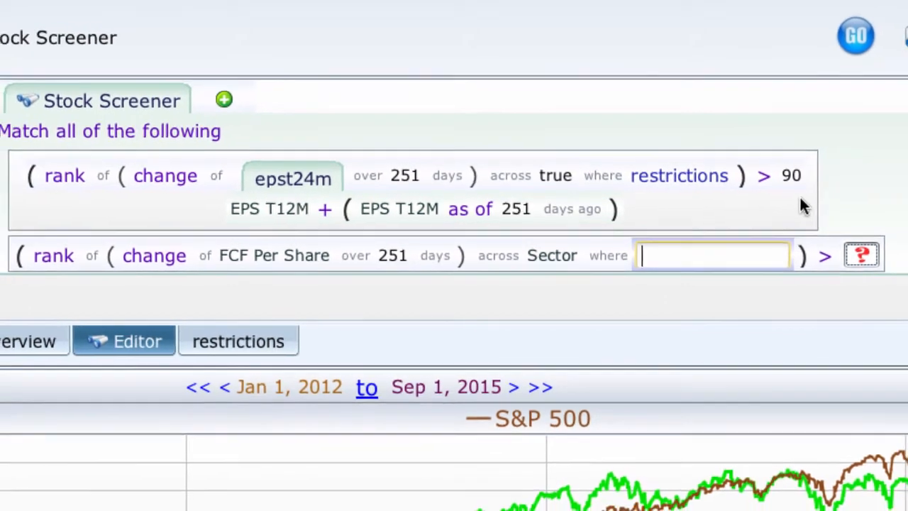
{"action": "type", "text": "restr"}
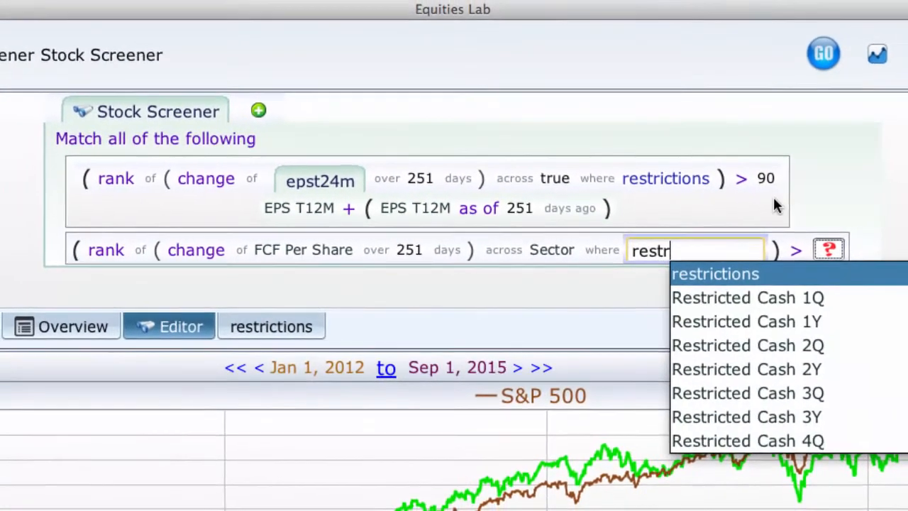
{"action": "left_click", "coordinate": [715, 272]}
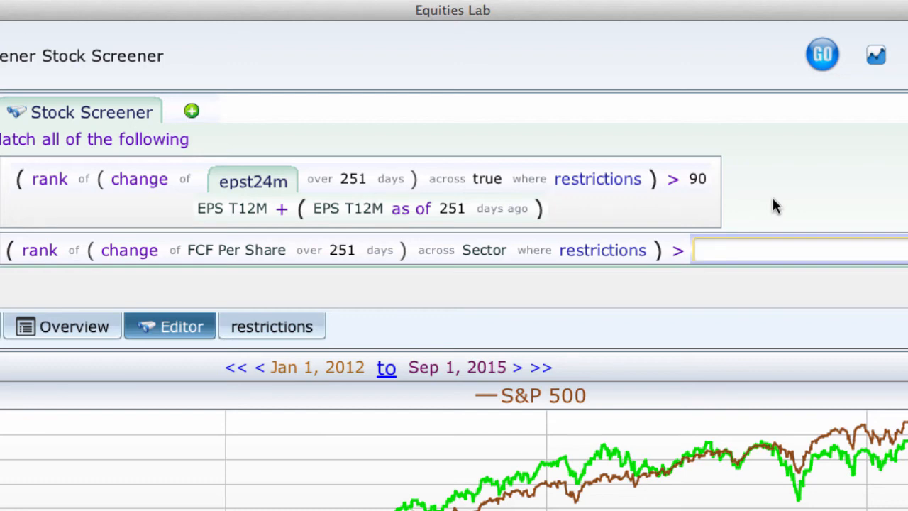
{"action": "type", "text": "90"}
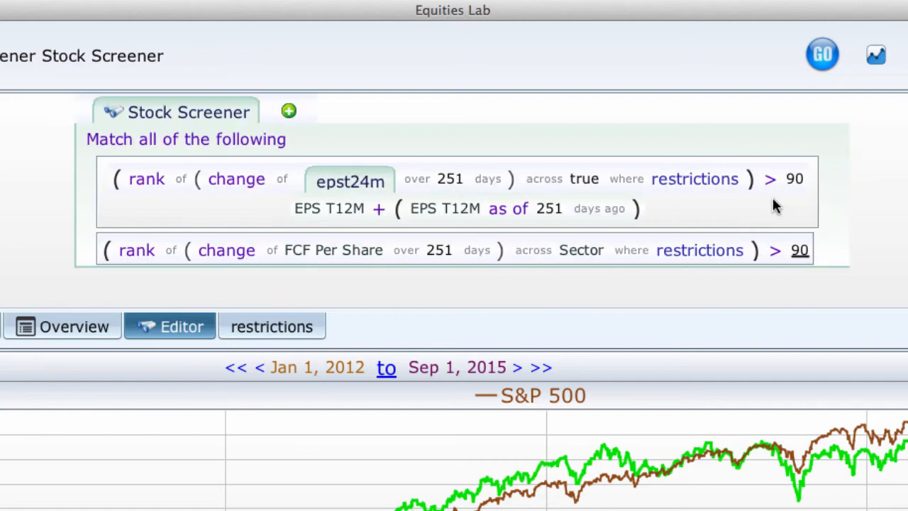
{"action": "left_click", "coordinate": [875, 54]}
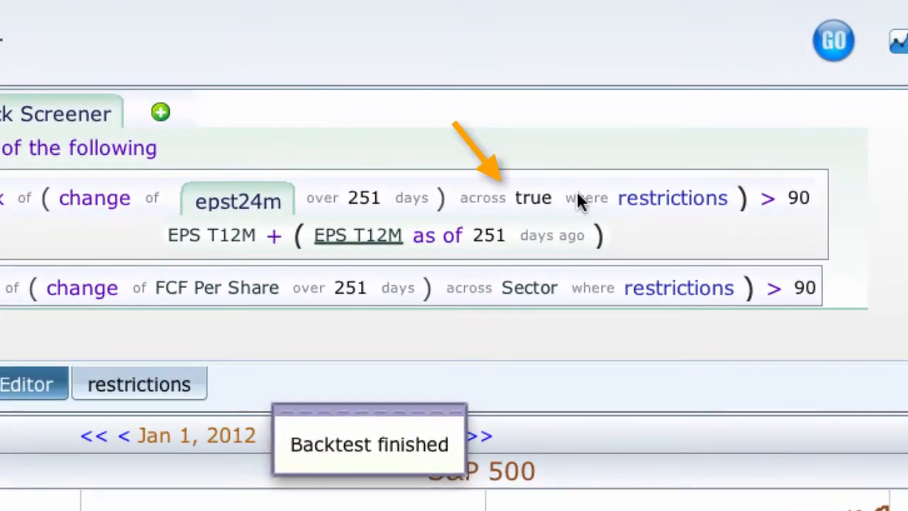
Step: Rank the epst24m change across Sector instead of true and rerun the backtest
{"action": "right_click", "coordinate": [532, 197]}
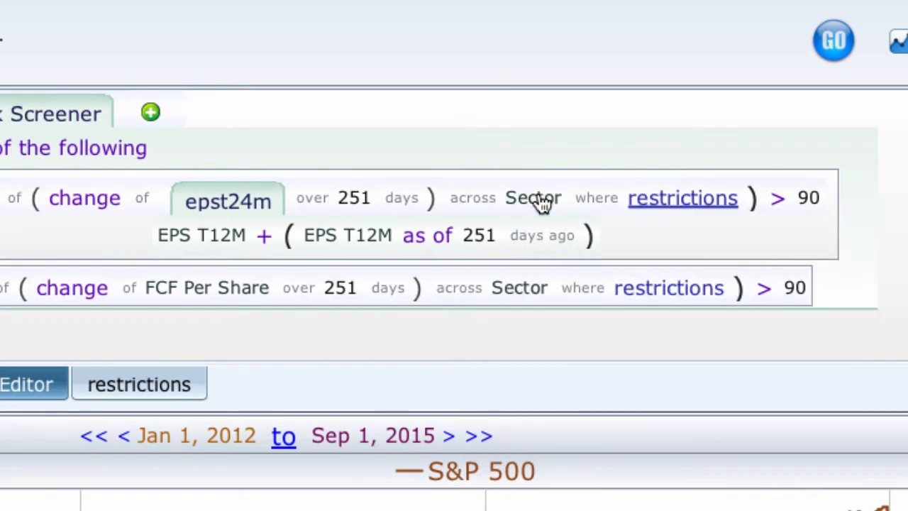
{"action": "left_click", "coordinate": [833, 40]}
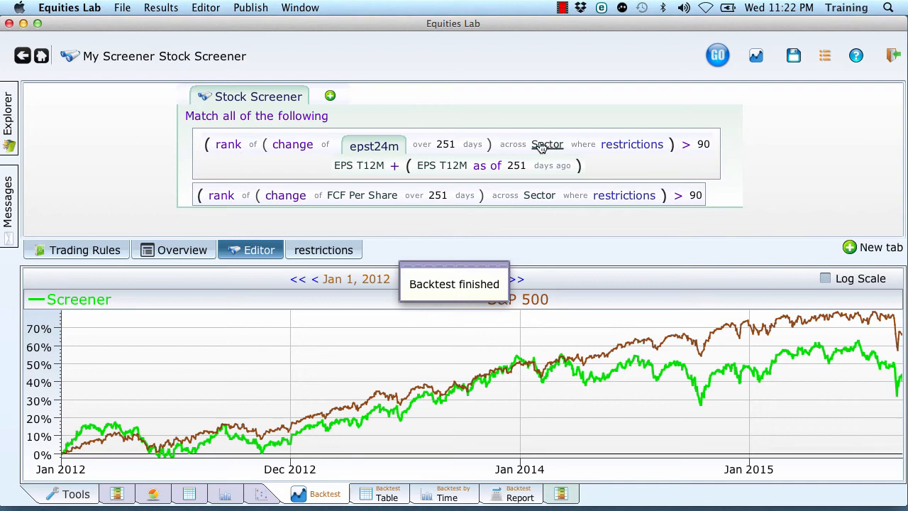
Step: Set the FCF Per Share rank threshold to above -1 and refresh to 236 matches
{"action": "left_click", "coordinate": [145, 493]}
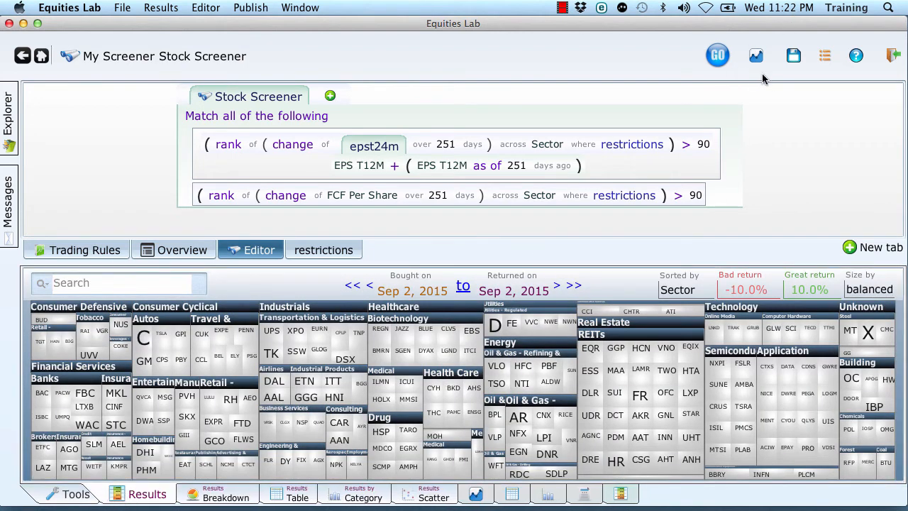
{"action": "mouse_move", "coordinate": [755, 55]}
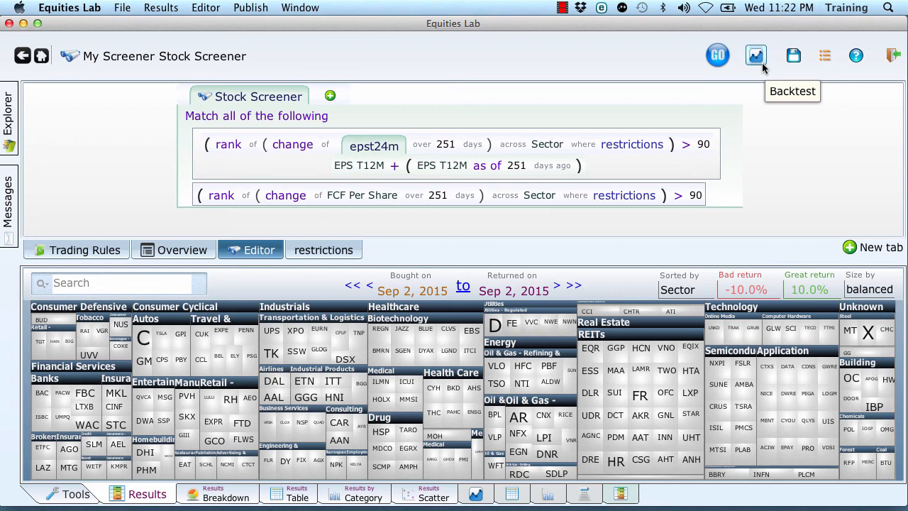
{"action": "left_click", "coordinate": [718, 55]}
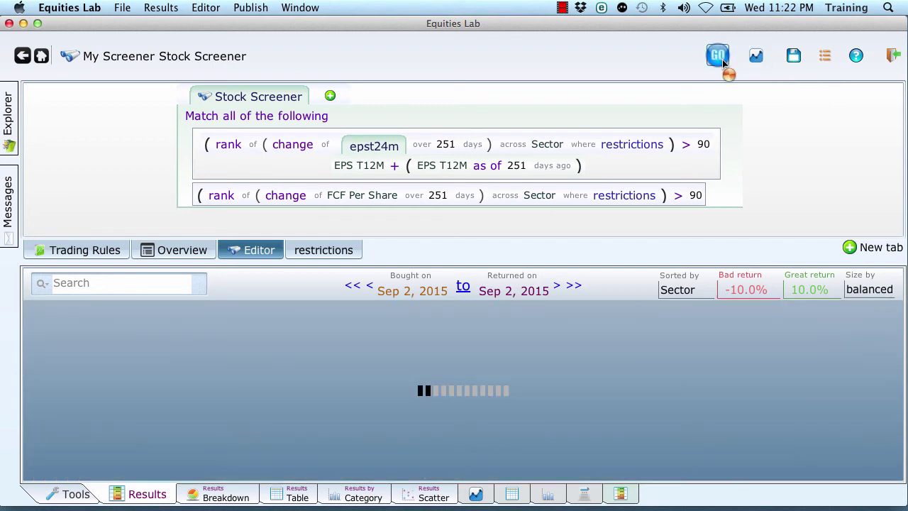
{"action": "left_click", "coordinate": [718, 55]}
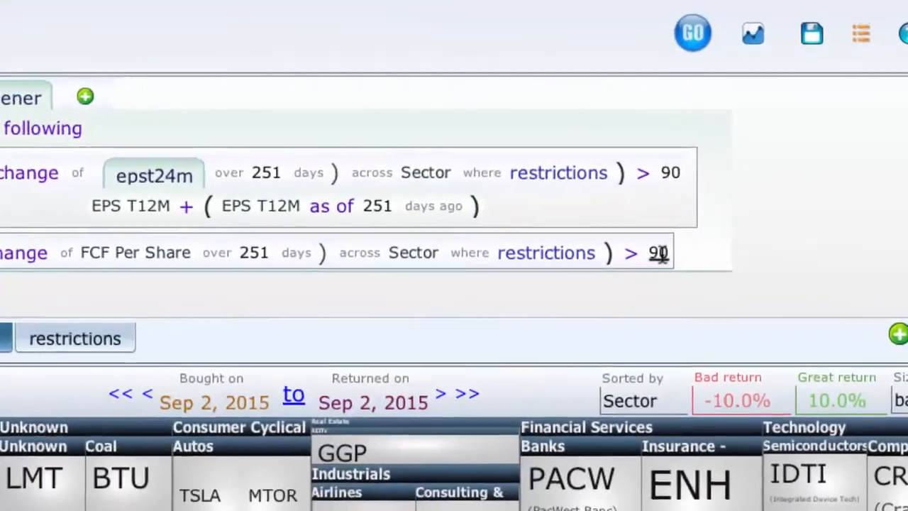
{"action": "right_click", "coordinate": [659, 252]}
{"action": "type", "text": "-1"}
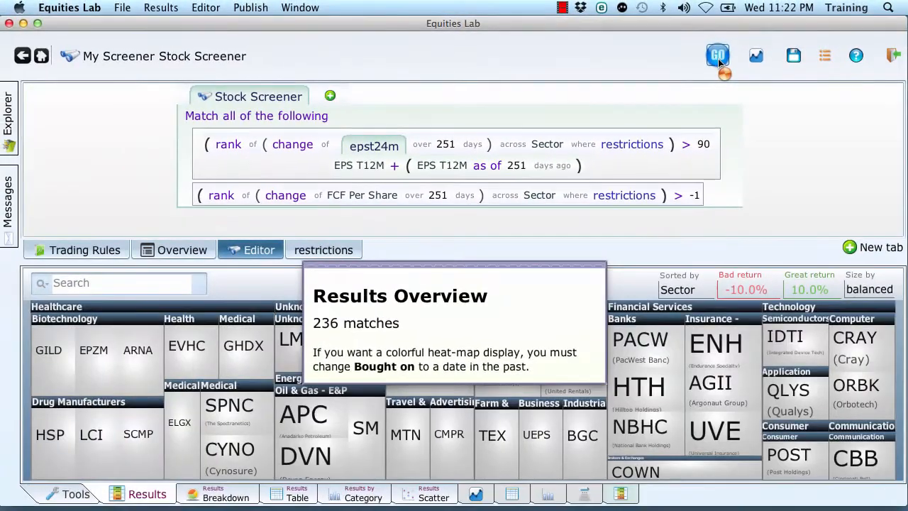
{"action": "left_click", "coordinate": [718, 56]}
{"action": "type", "text": "change-over"}
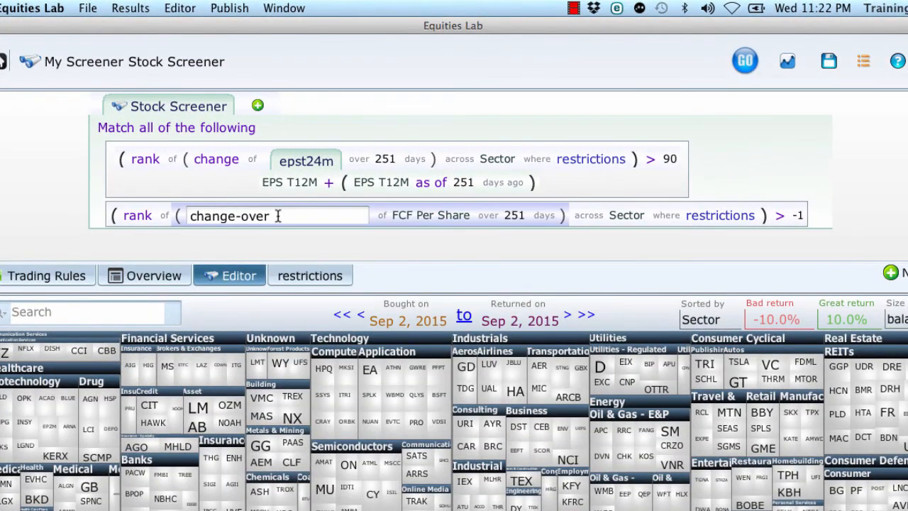
Step: Move the epst24m change into the FCF Per Share change as an added term
{"action": "right_click", "coordinate": [229, 215]}
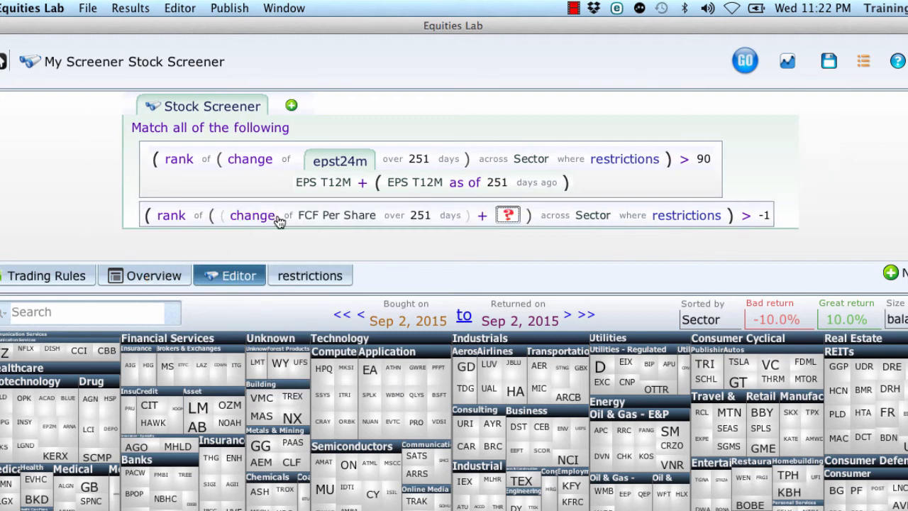
{"action": "left_click", "coordinate": [508, 215]}
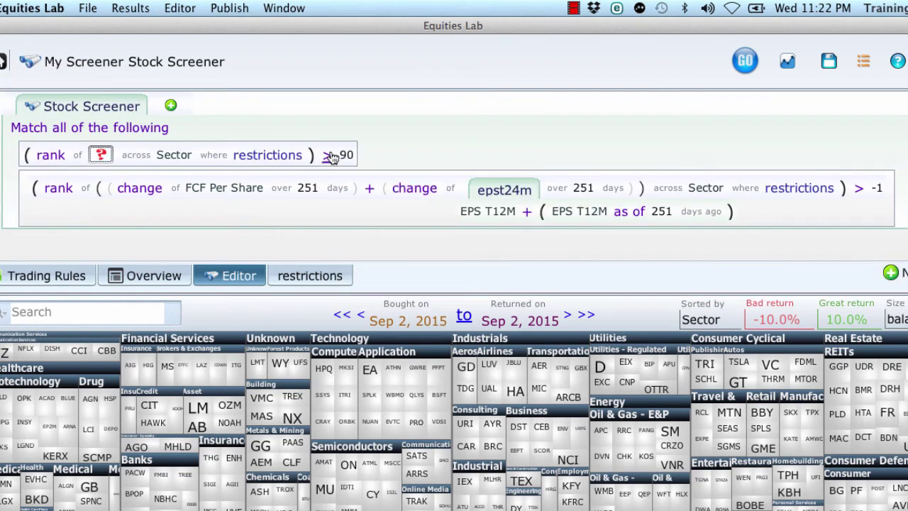
{"action": "left_click", "coordinate": [332, 155]}
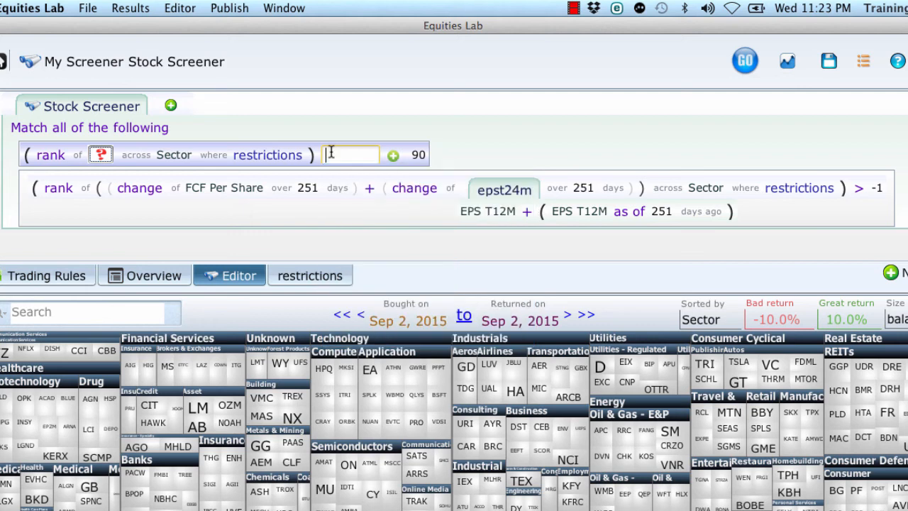
{"action": "left_click", "coordinate": [349, 155]}
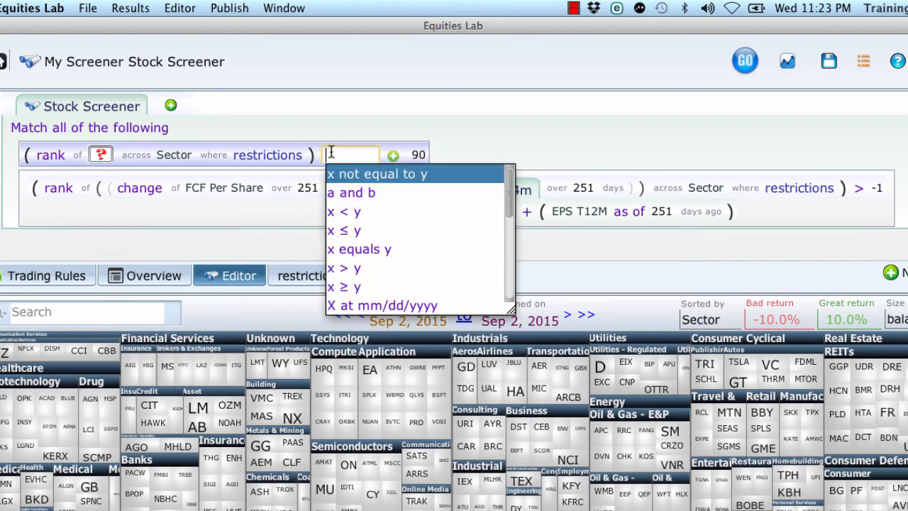
{"action": "right_click", "coordinate": [352, 154]}
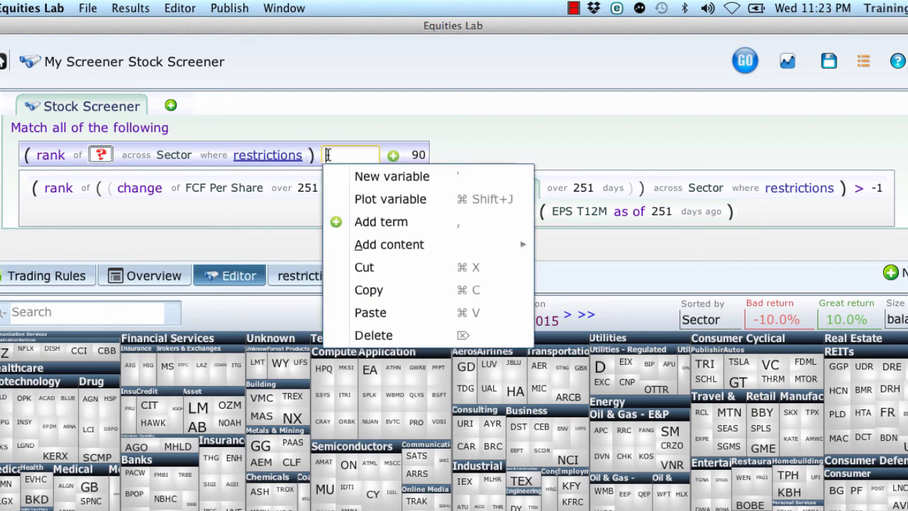
{"action": "mouse_move", "coordinate": [374, 335]}
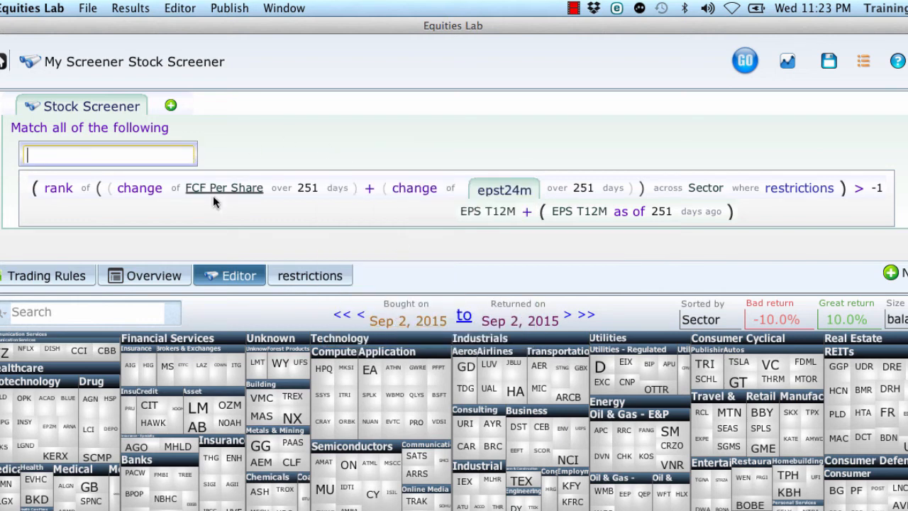
{"action": "mouse_move", "coordinate": [289, 197]}
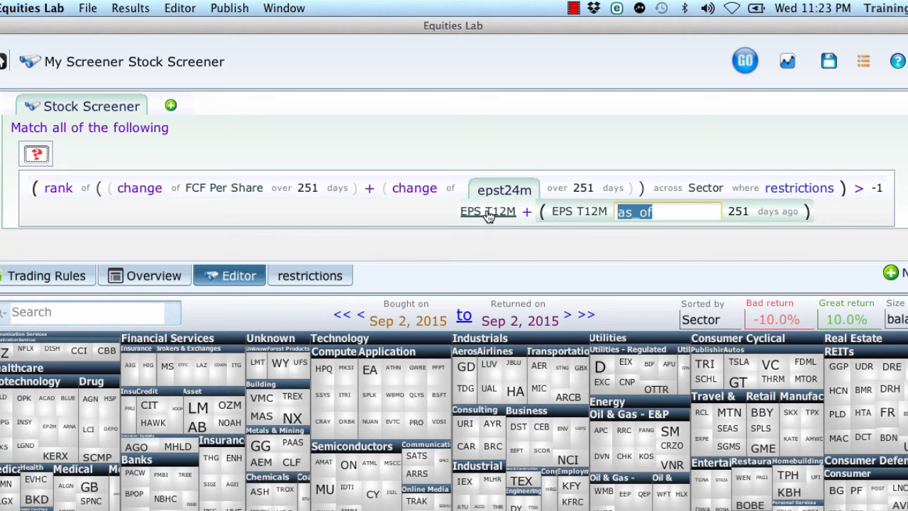
{"action": "mouse_move", "coordinate": [527, 213]}
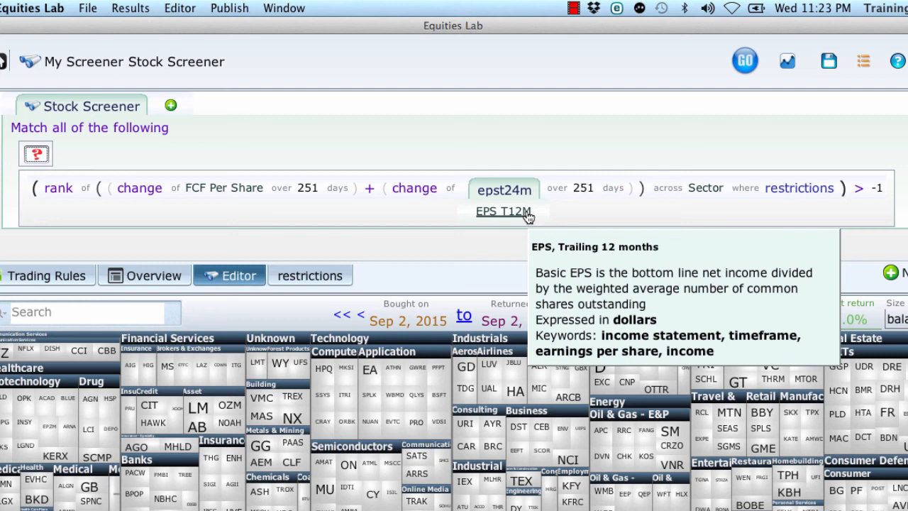
{"action": "mouse_move", "coordinate": [792, 70]}
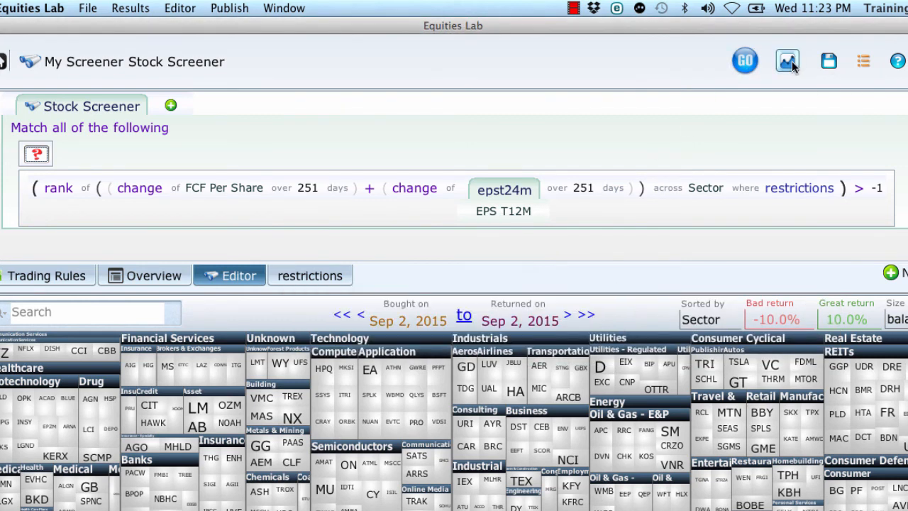
{"action": "mouse_move", "coordinate": [26, 169]}
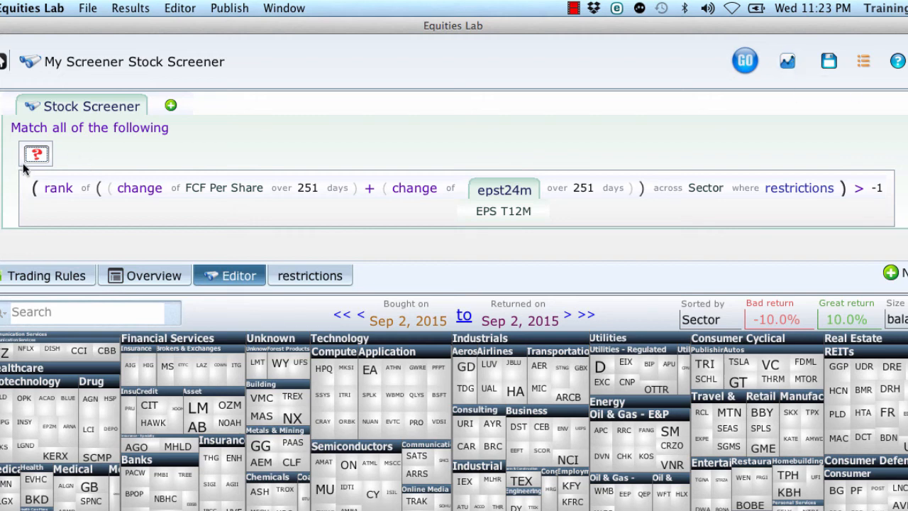
Step: Delete the emptied leftover EPS rule
{"action": "left_click", "coordinate": [35, 153]}
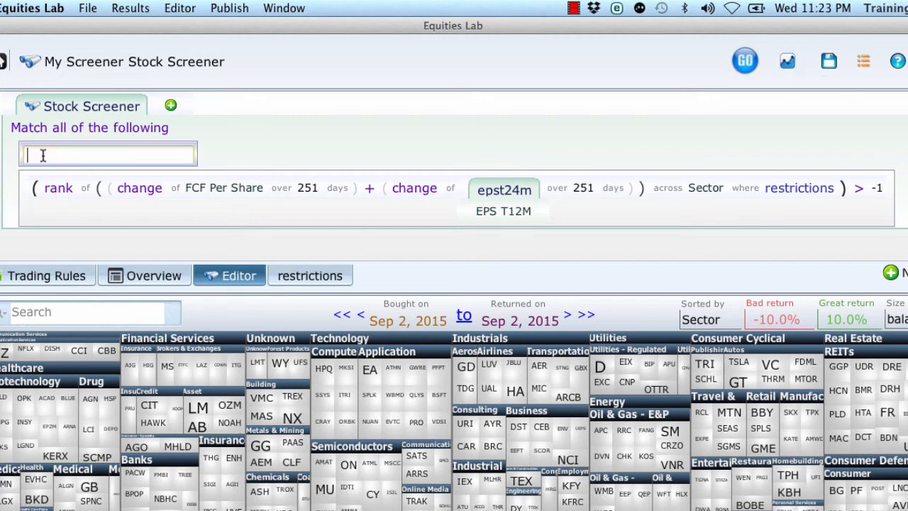
{"action": "right_click", "coordinate": [106, 155]}
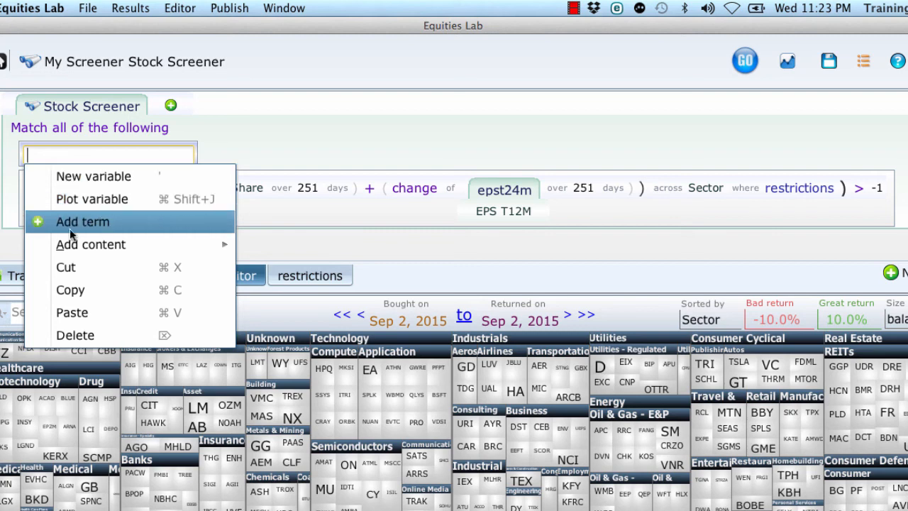
{"action": "left_click", "coordinate": [82, 221]}
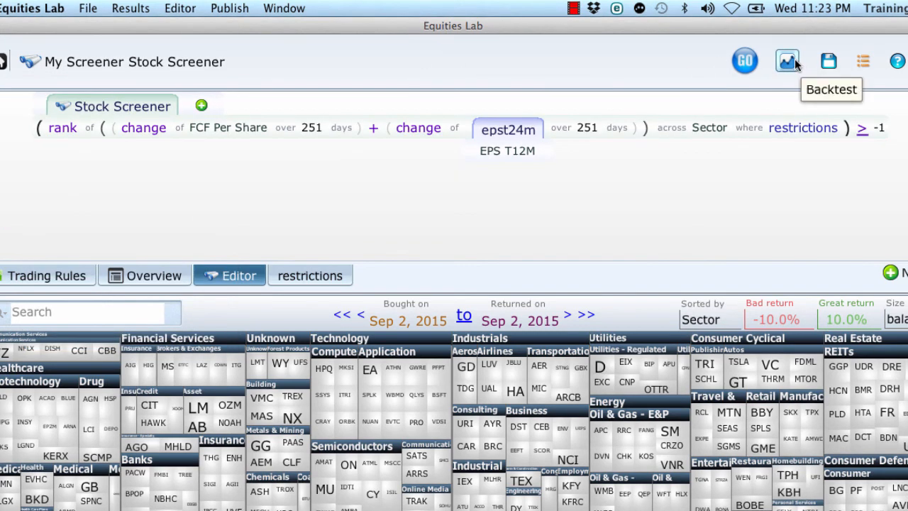
Step: Backtest the combined FCF-plus-EPS sector rank screen against the S&P 500
{"action": "left_click", "coordinate": [786, 59]}
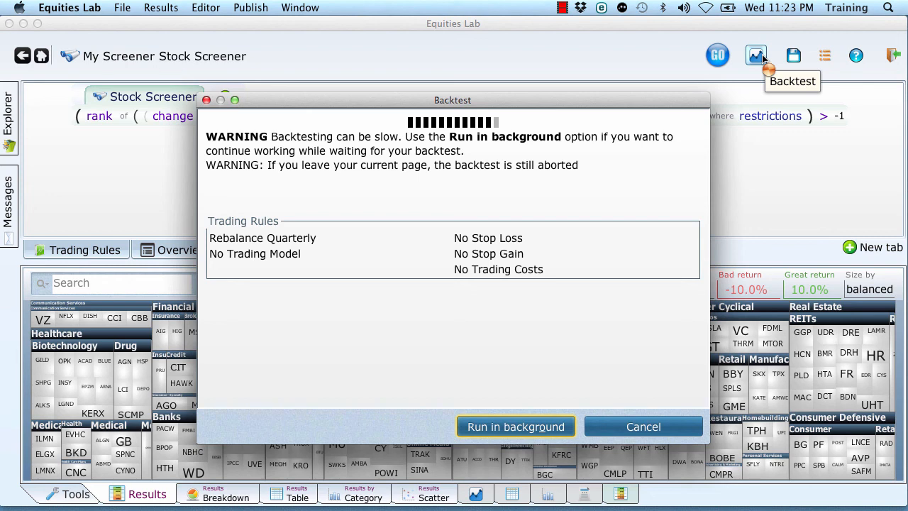
{"action": "left_click", "coordinate": [517, 426]}
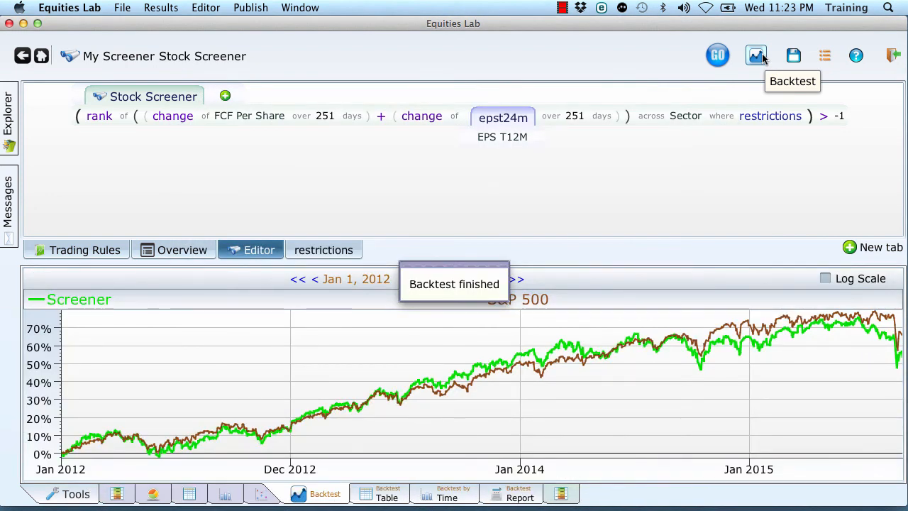
{"action": "mouse_move", "coordinate": [653, 163]}
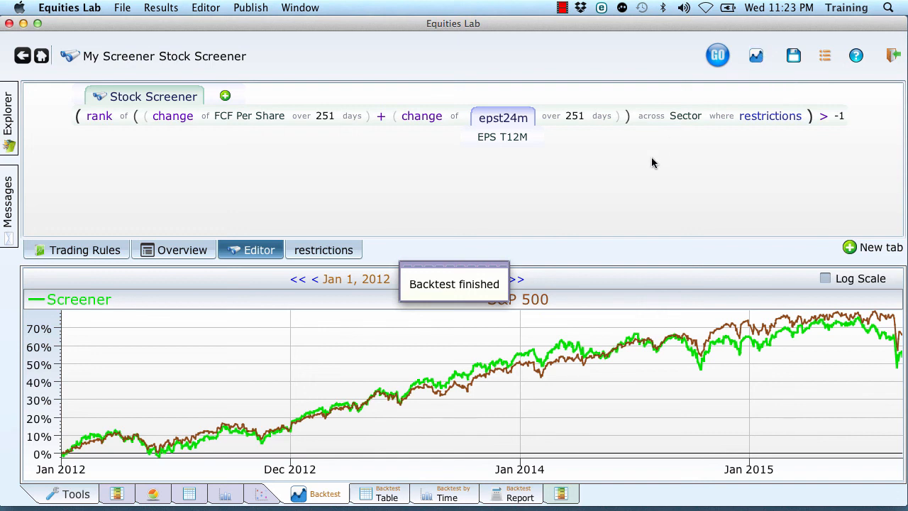
{"action": "mouse_move", "coordinate": [842, 131]}
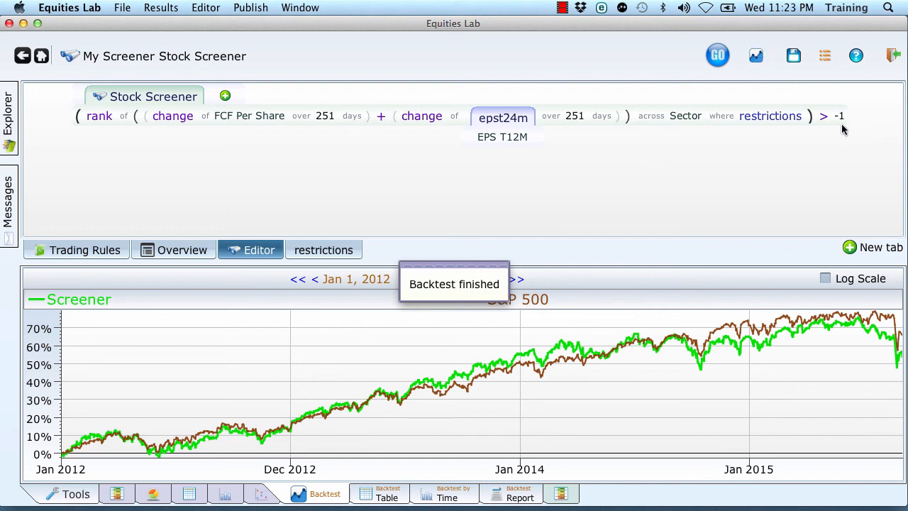
{"action": "right_click", "coordinate": [837, 116]}
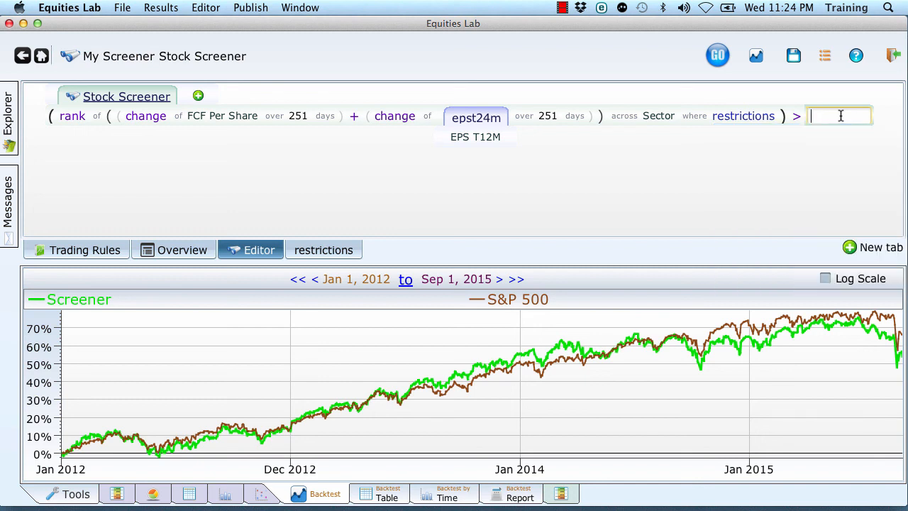
Step: Set the combined FCF-plus-EPS sector rank threshold to 90 and rerun the S&P 500 backtest
{"action": "type", "text": "90"}
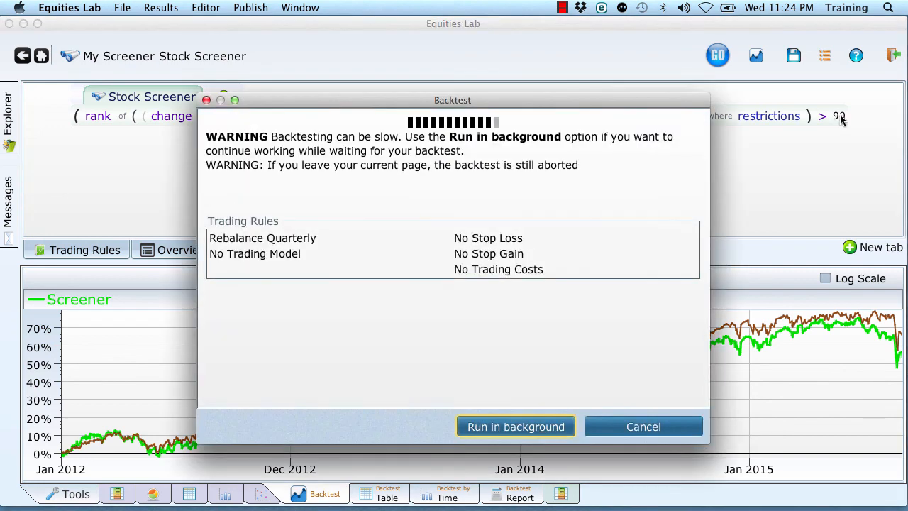
{"action": "left_click", "coordinate": [516, 426]}
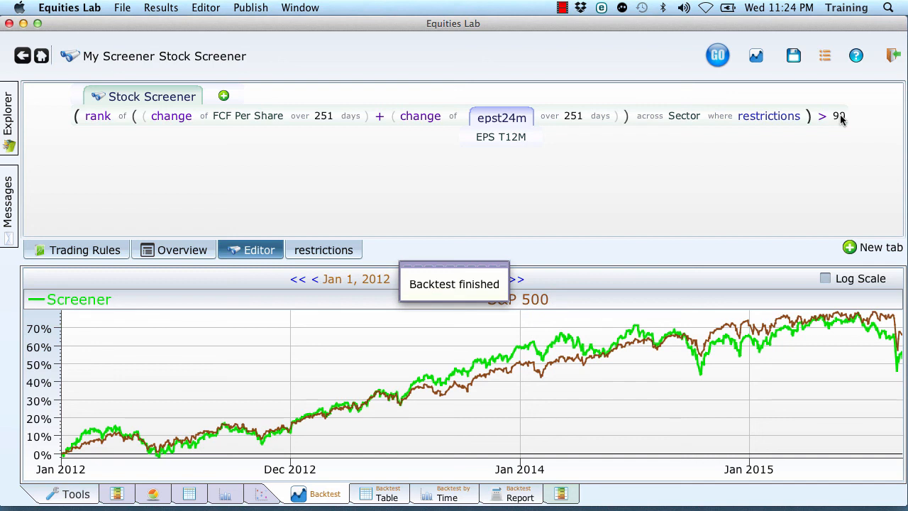
{"action": "right_click", "coordinate": [839, 116]}
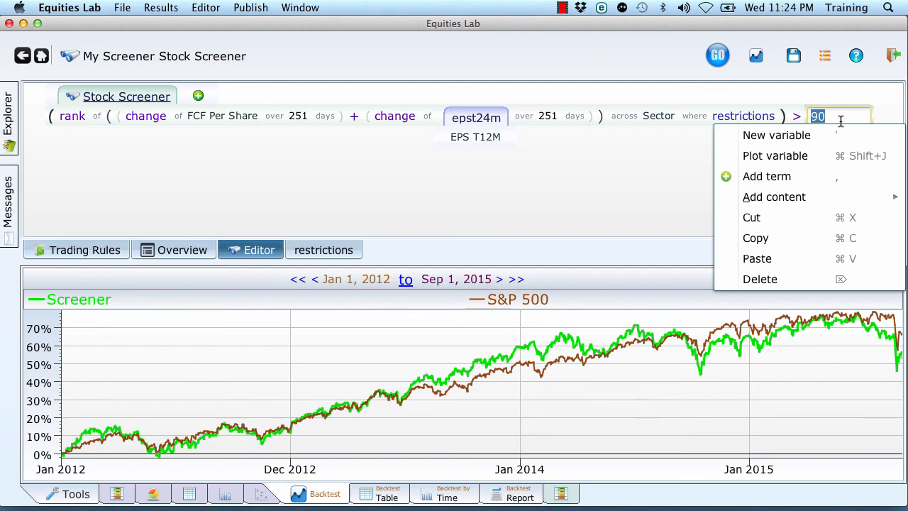
{"action": "left_click", "coordinate": [377, 142]}
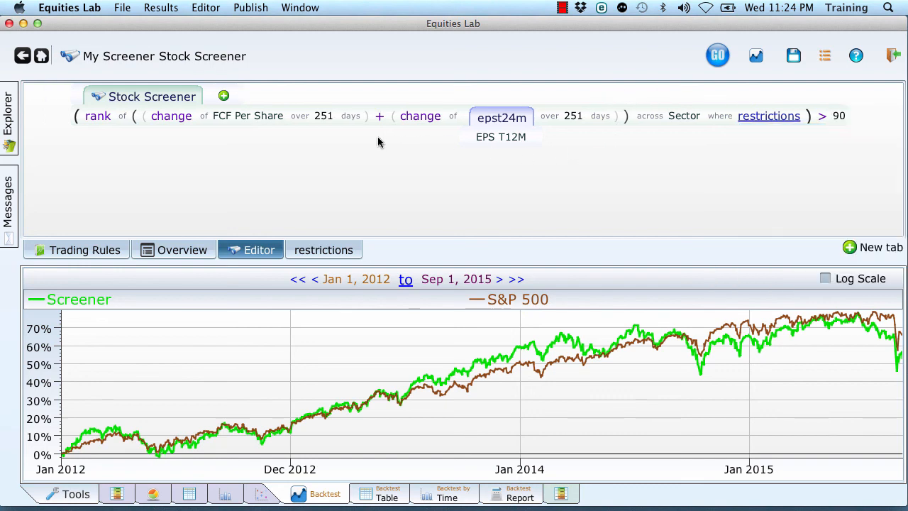